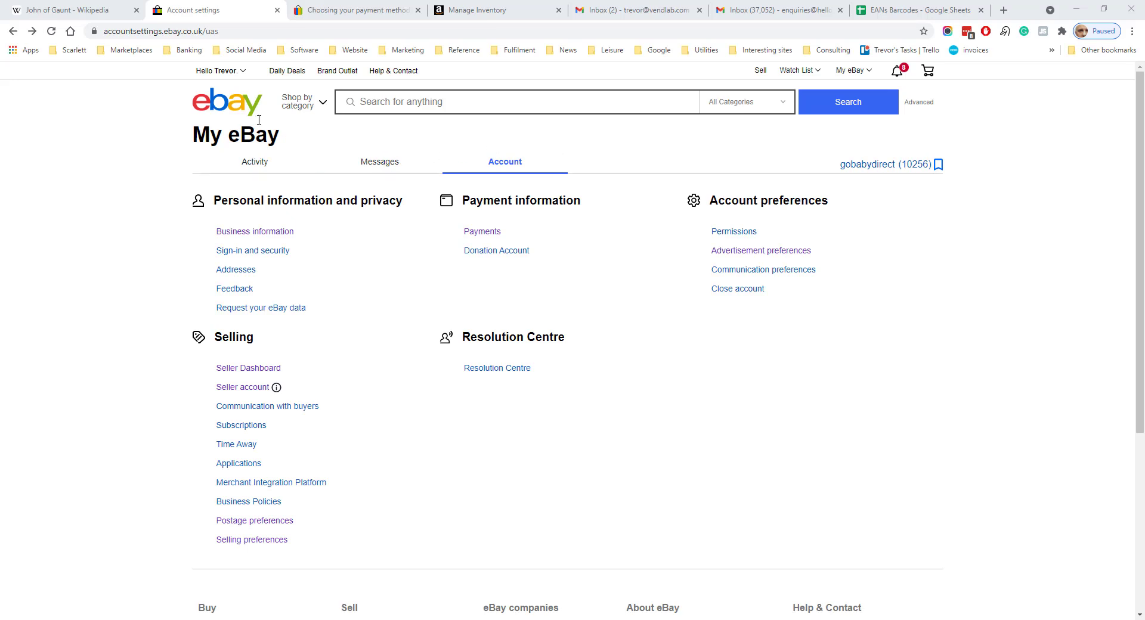
Step: Go to Account settings from the Hello menu, reaching the password re-entry prompt
click(221, 70)
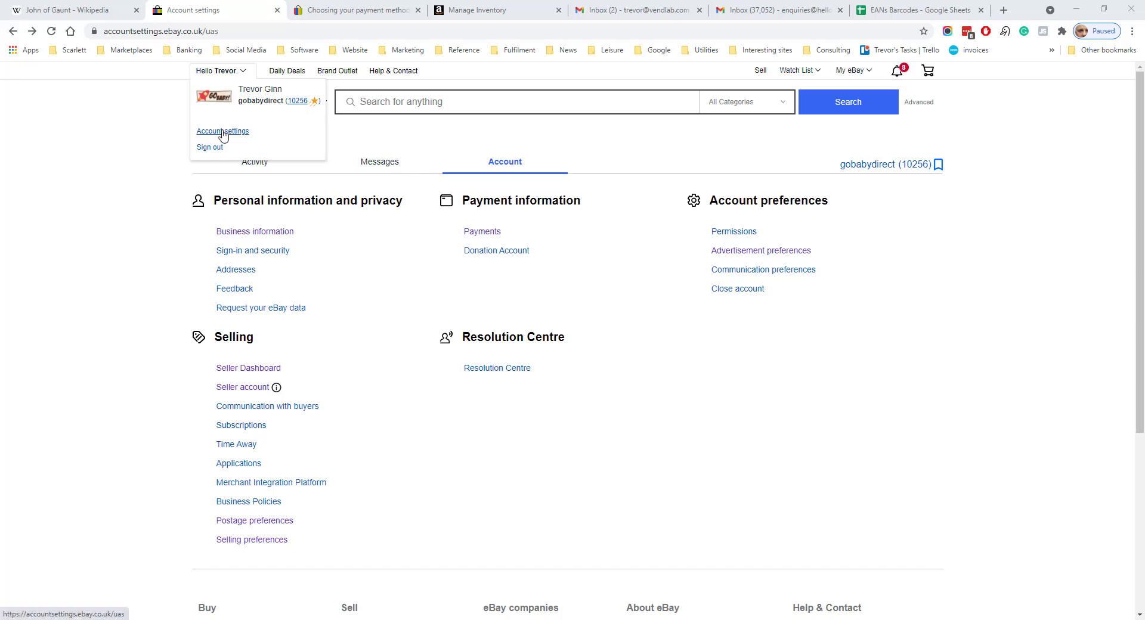
click(222, 131)
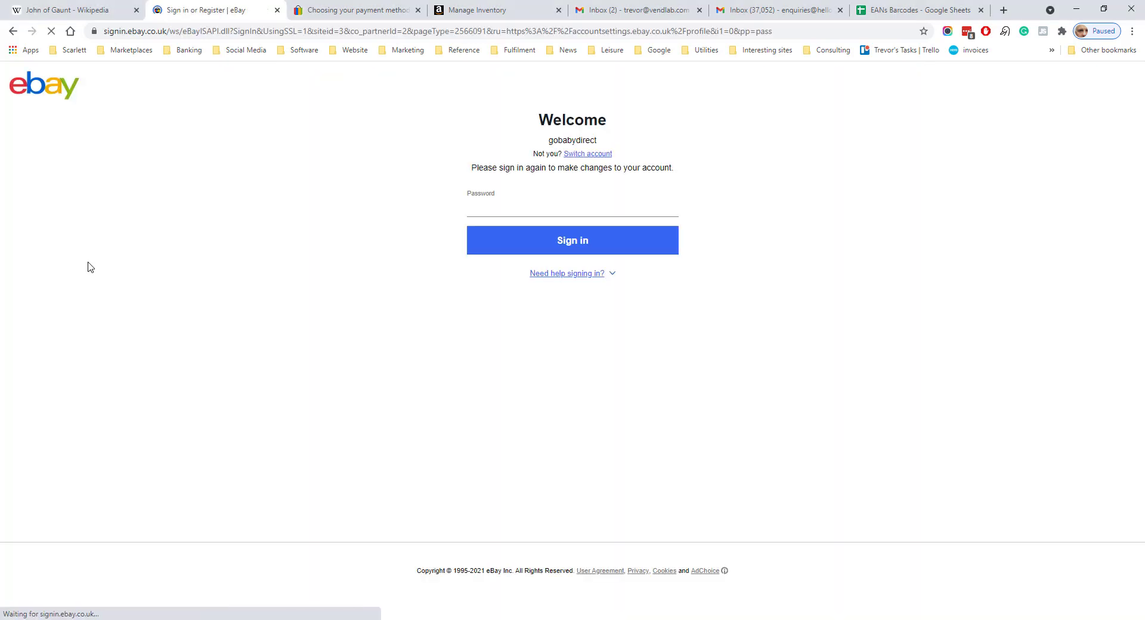
Step: Sign in and review the Business information page down to the business name and type
click(573, 240)
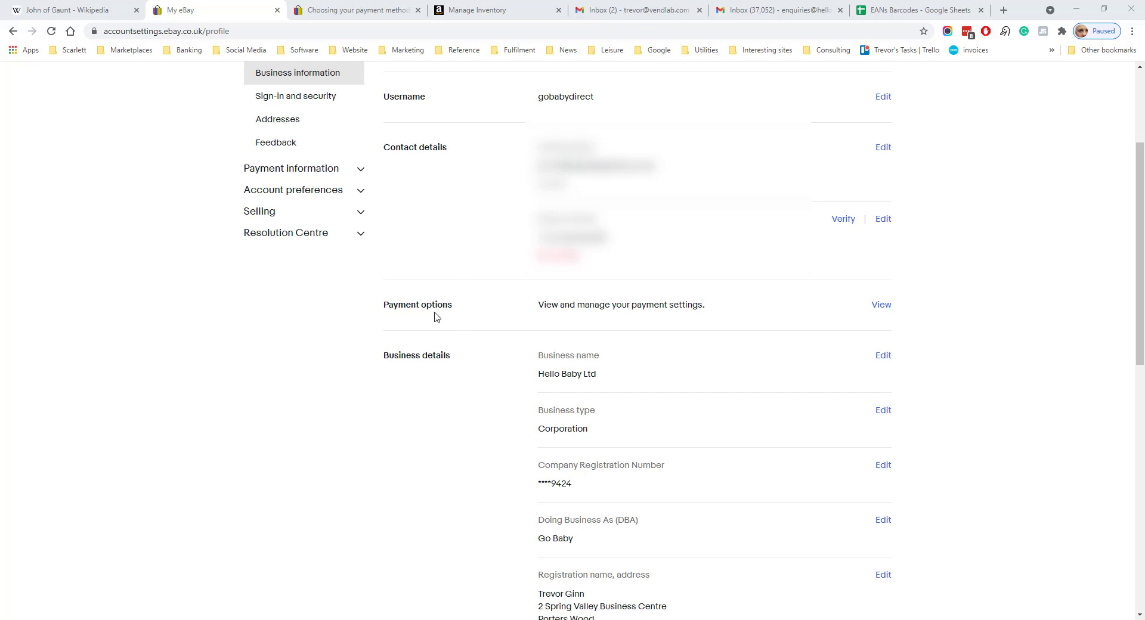
scroll(down, 3)
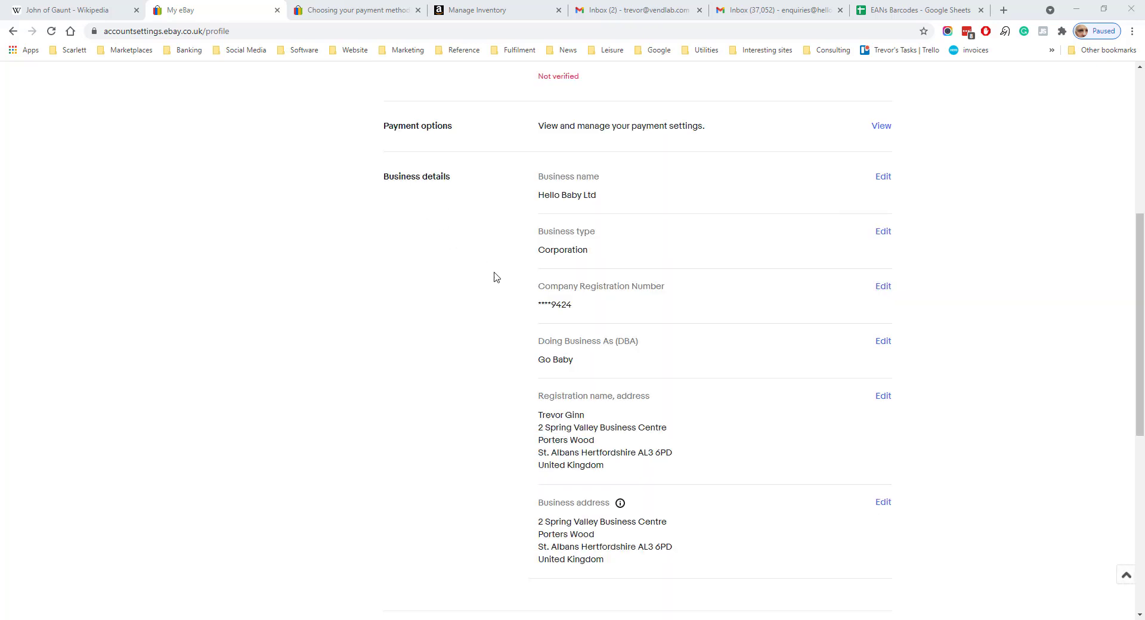
mouse_move(528, 361)
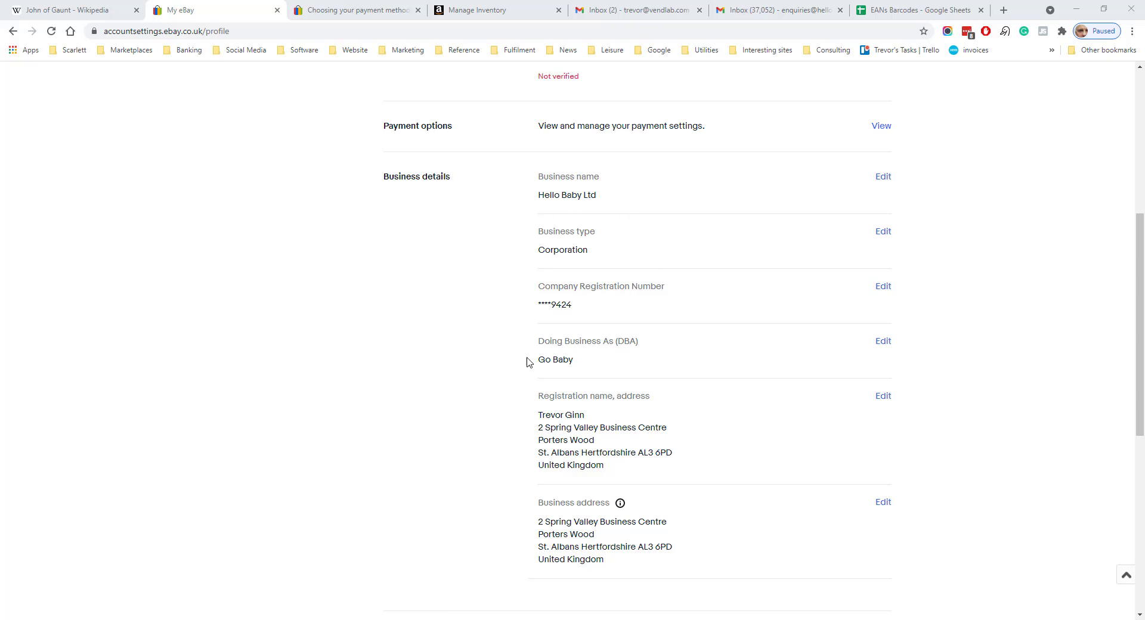
scroll(down, 3)
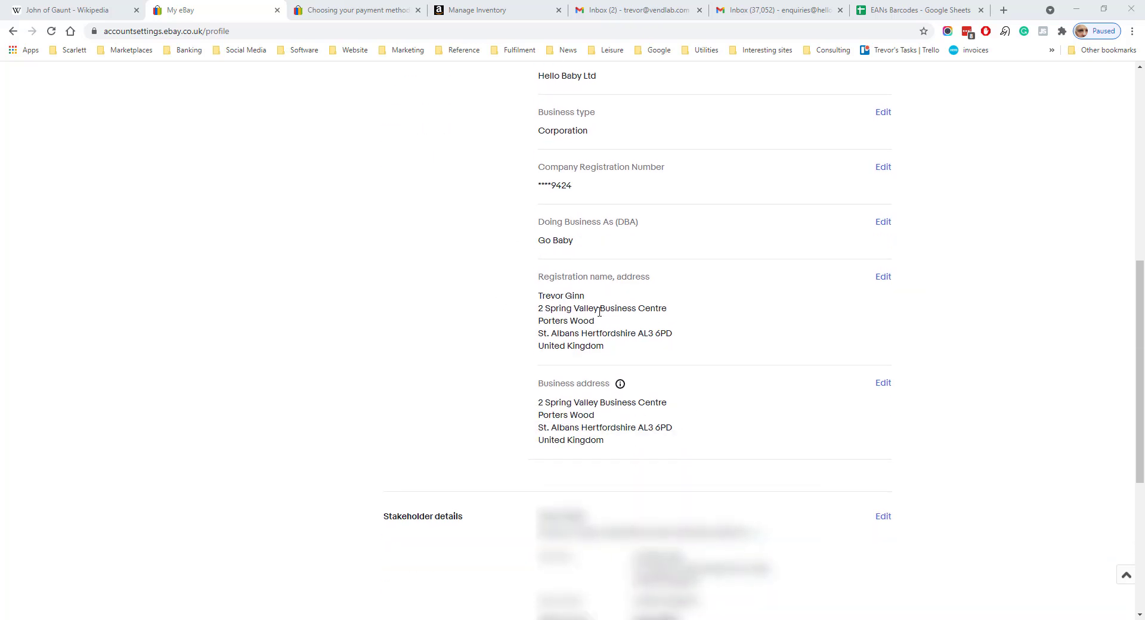
scroll(down, 3)
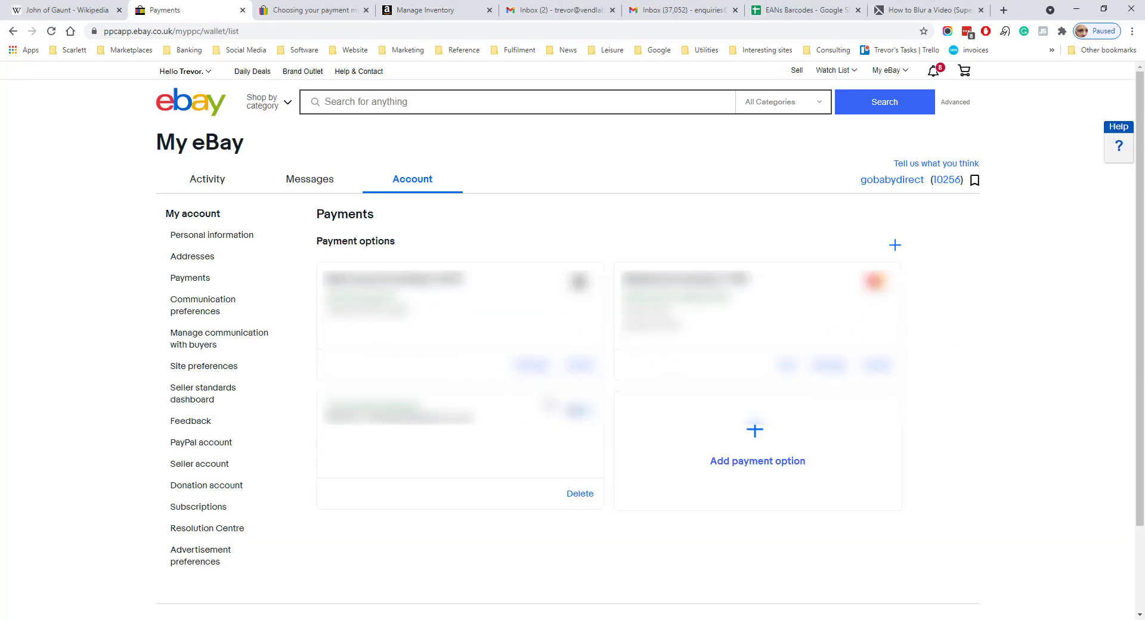
mouse_move(686, 238)
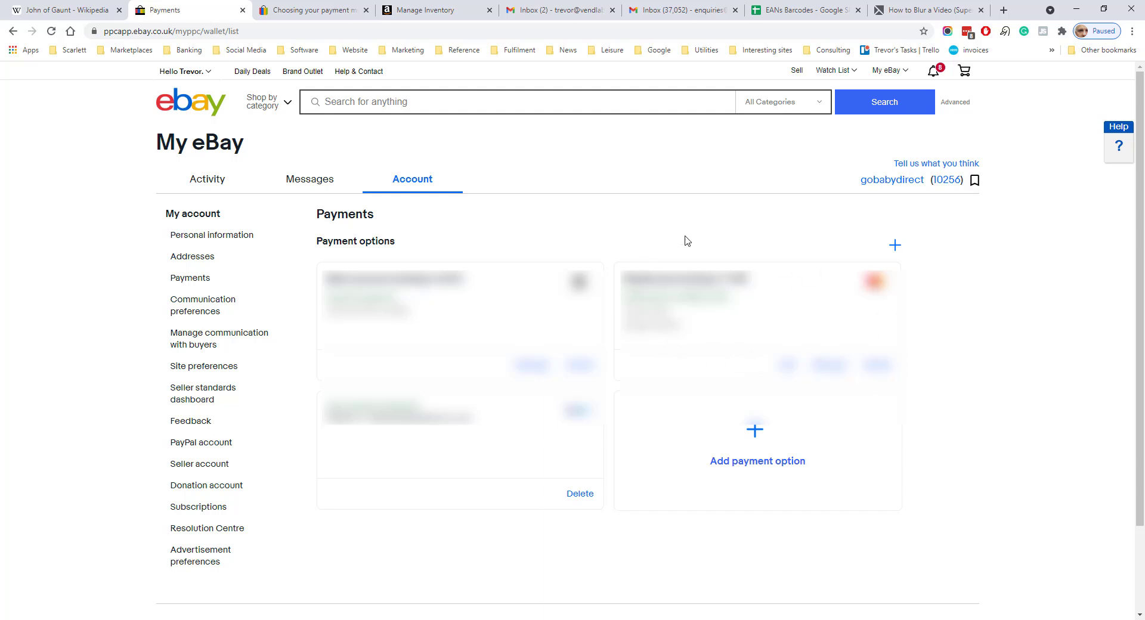
mouse_move(667, 230)
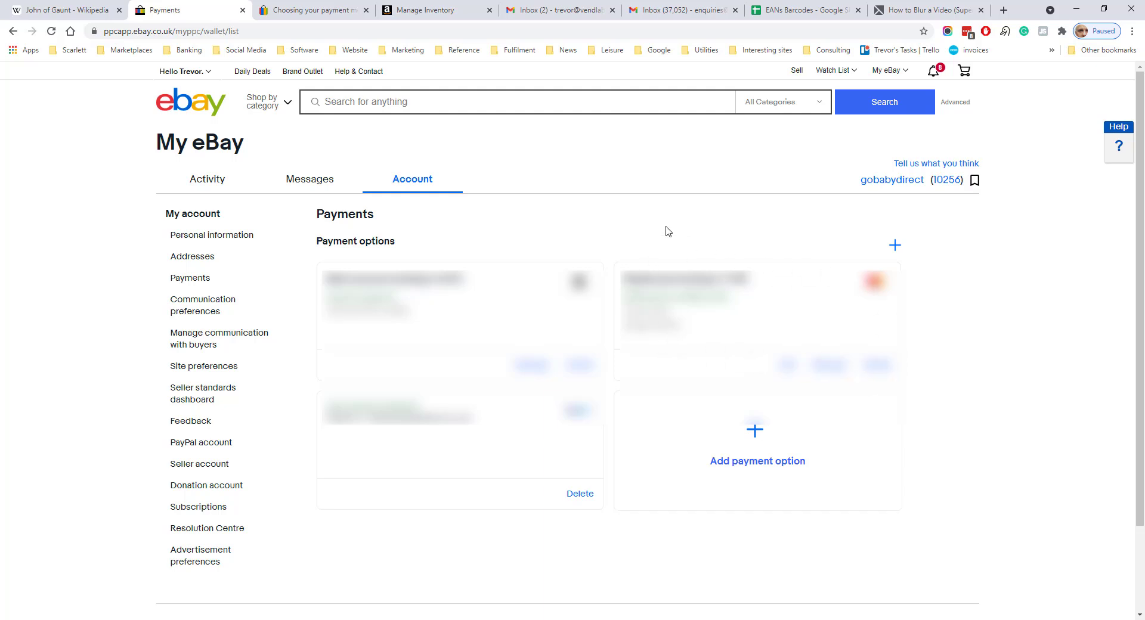
mouse_move(509, 401)
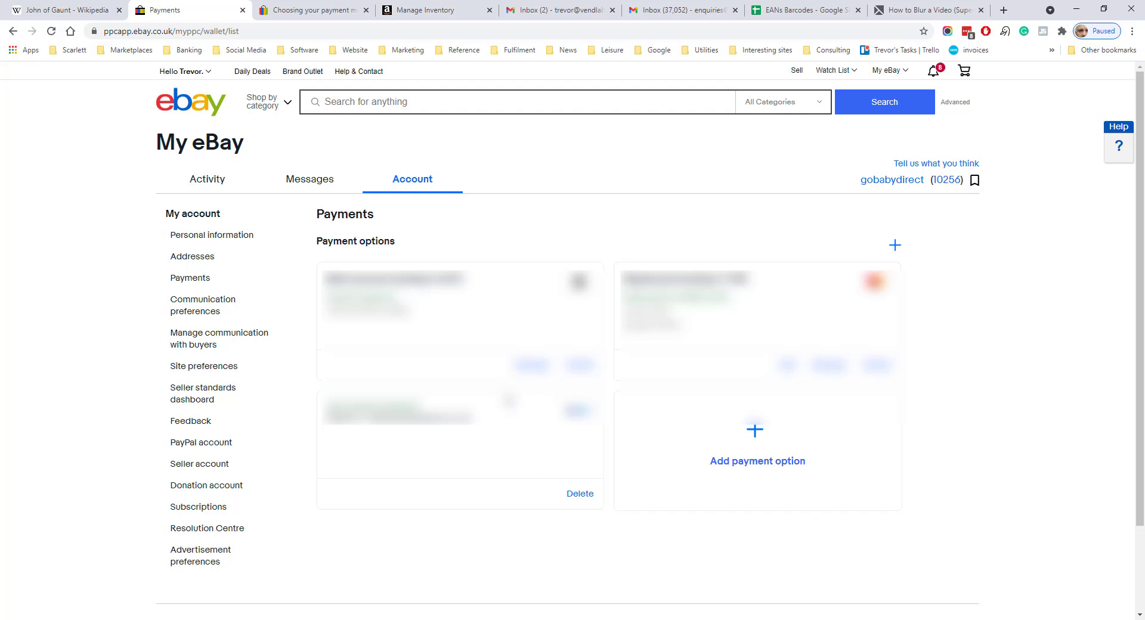
mouse_move(250, 504)
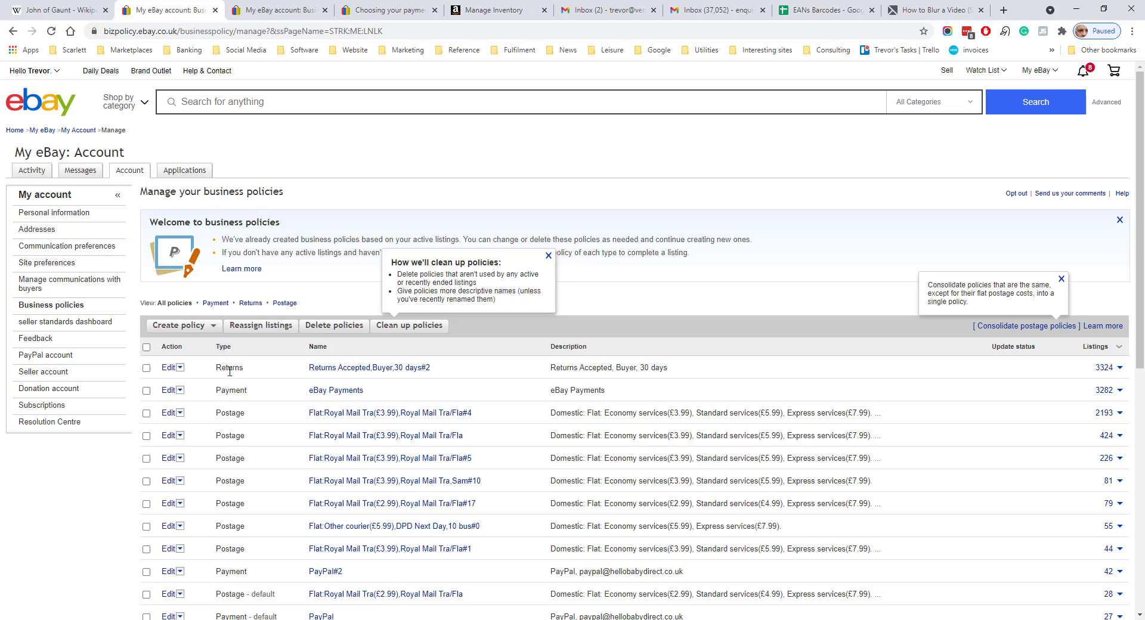
mouse_move(443, 416)
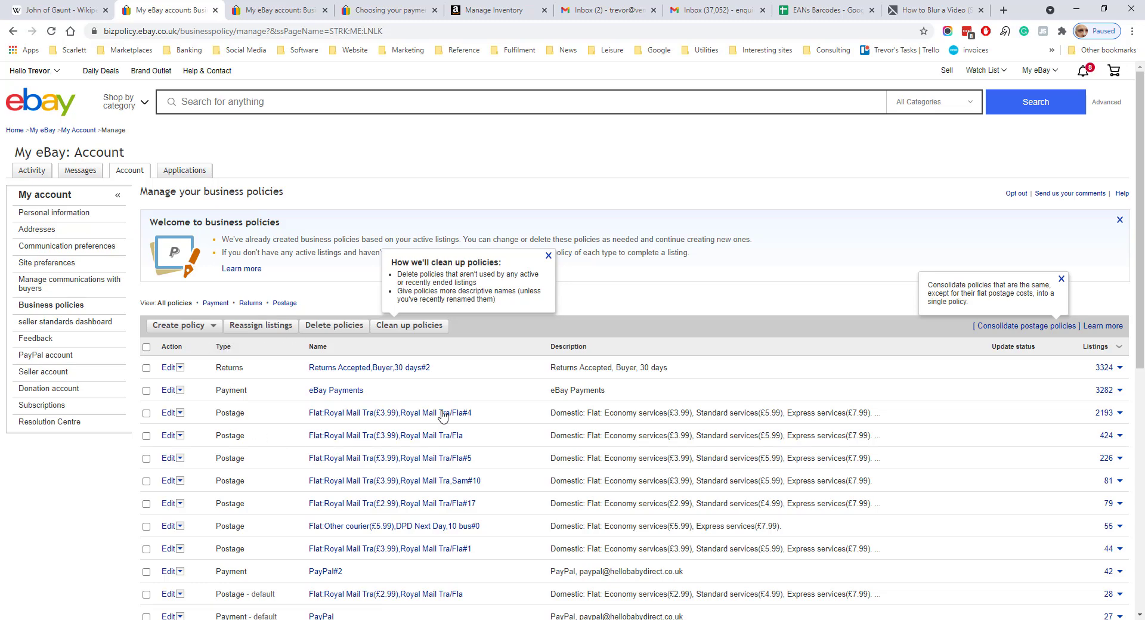
mouse_move(740, 446)
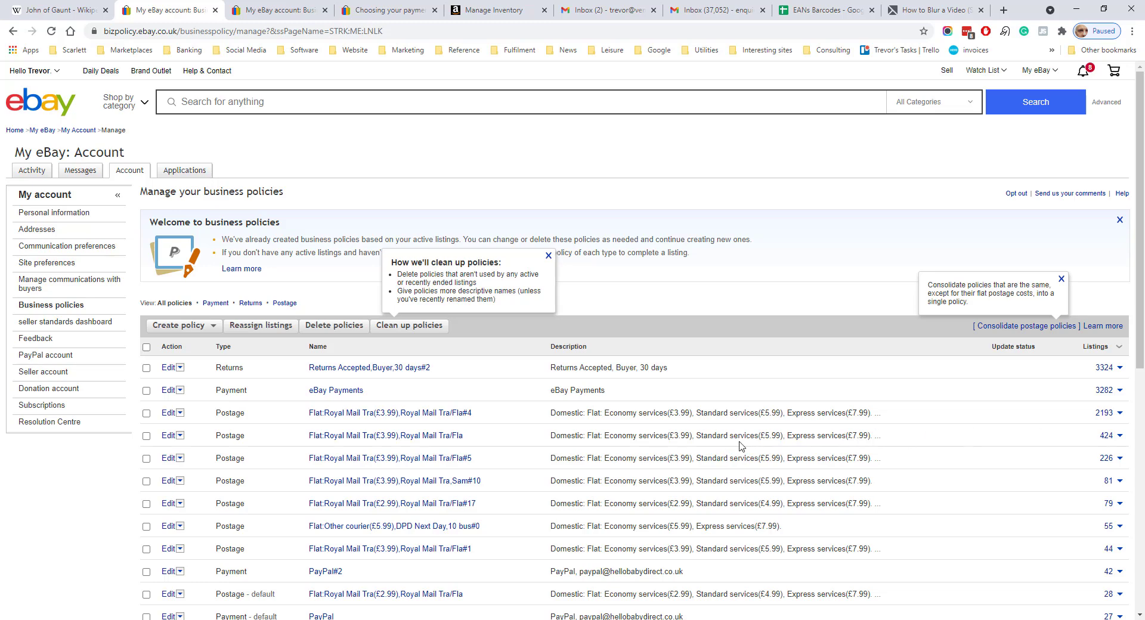
mouse_move(633, 300)
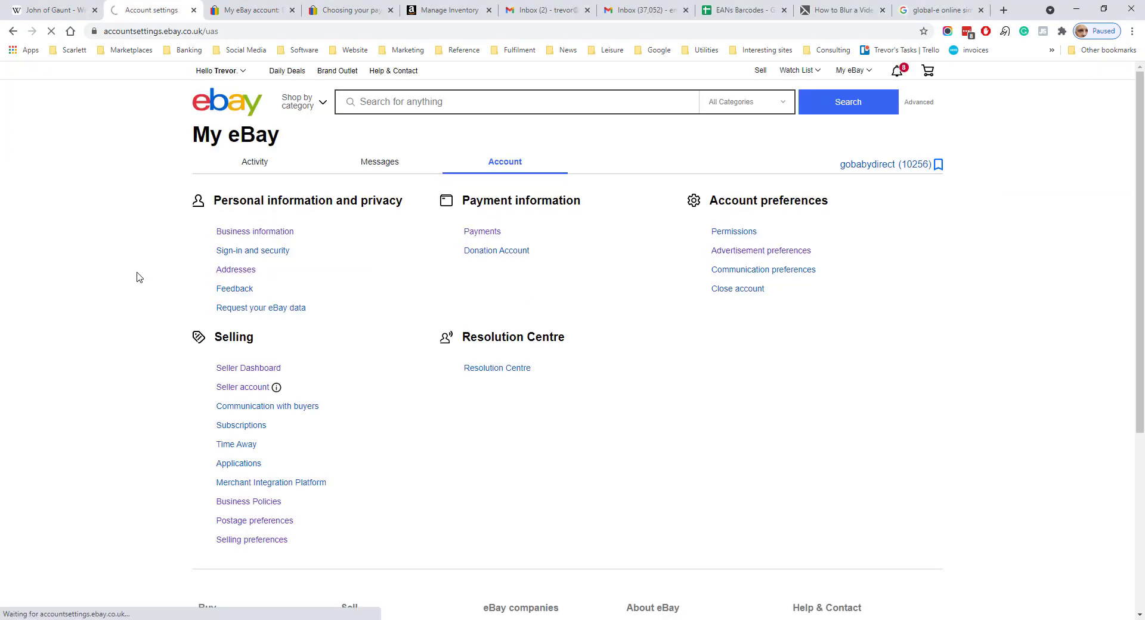
Step: View the Addresses page listing registration, delivery, dispatch, return and payment-collection addresses
click(235, 269)
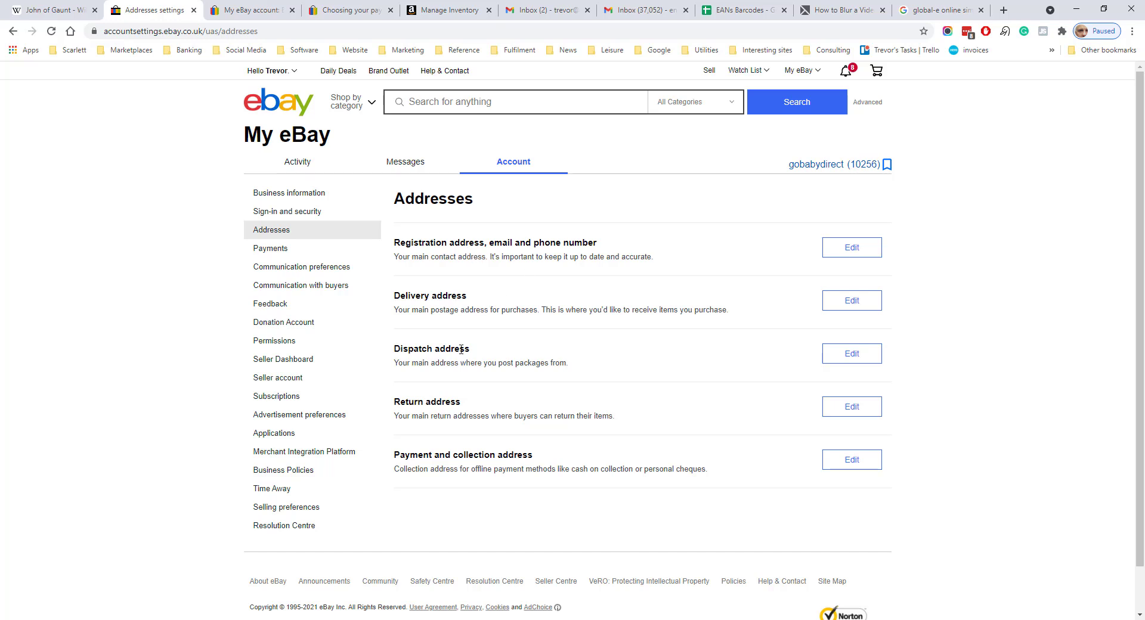
mouse_move(474, 452)
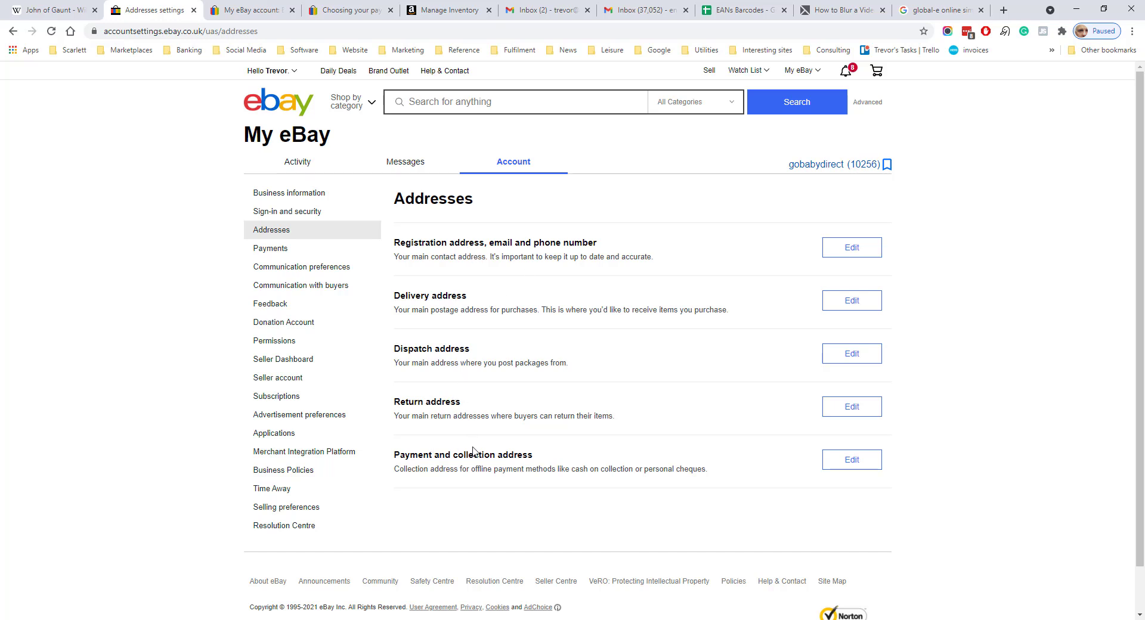
mouse_move(592, 465)
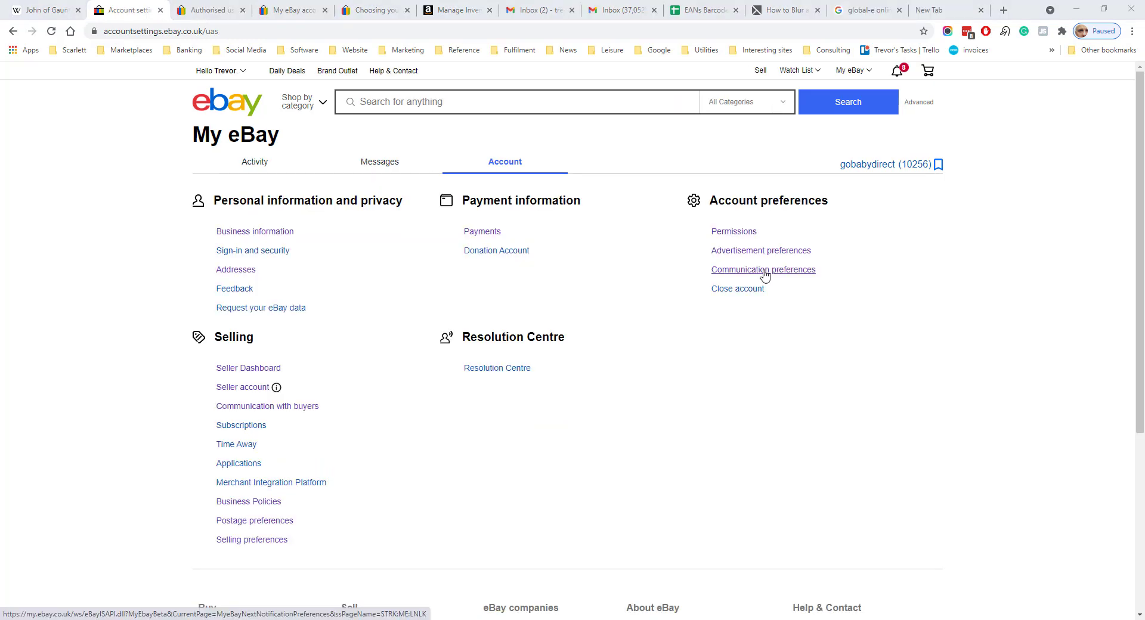
Step: View Communication Preferences with email delivery and member, buyer and seller notifications
click(763, 270)
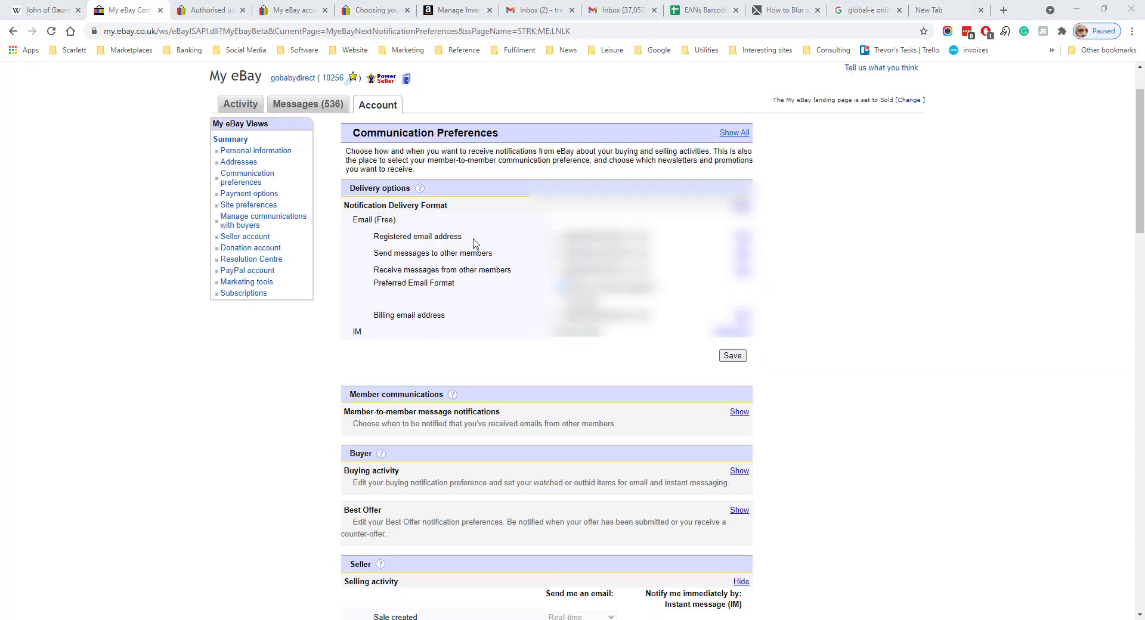
mouse_move(428, 260)
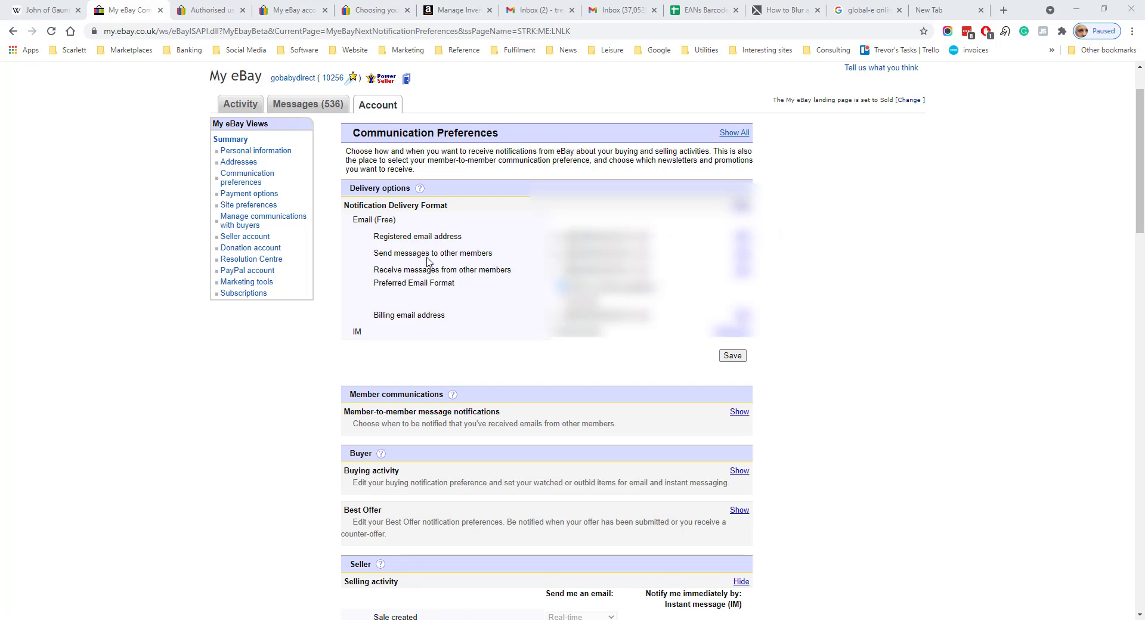
mouse_move(398, 252)
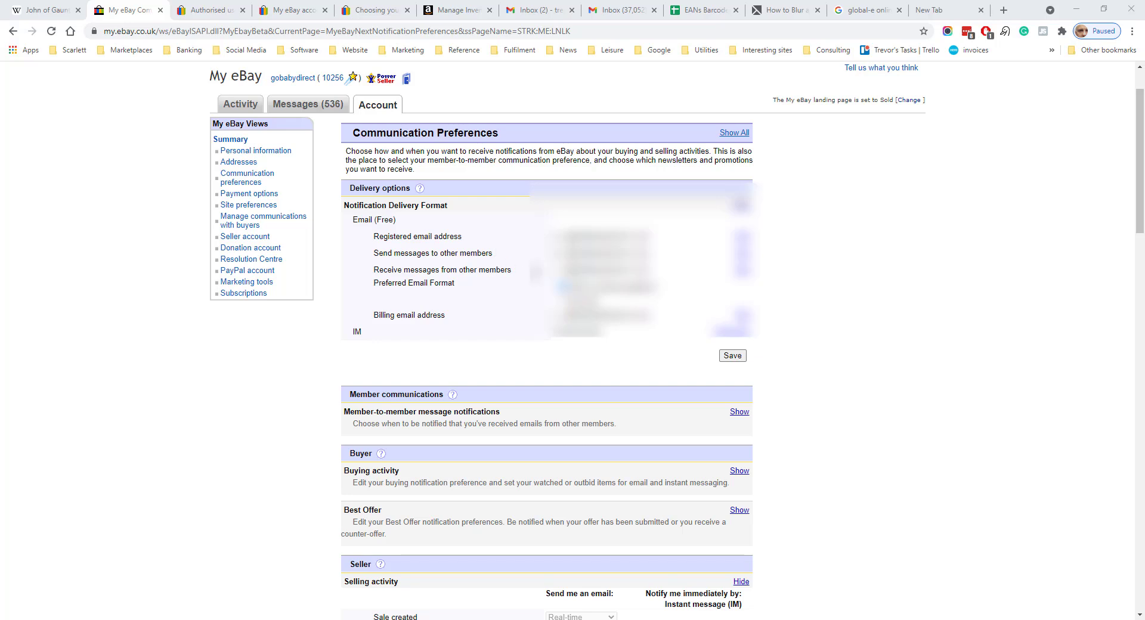
mouse_move(497, 304)
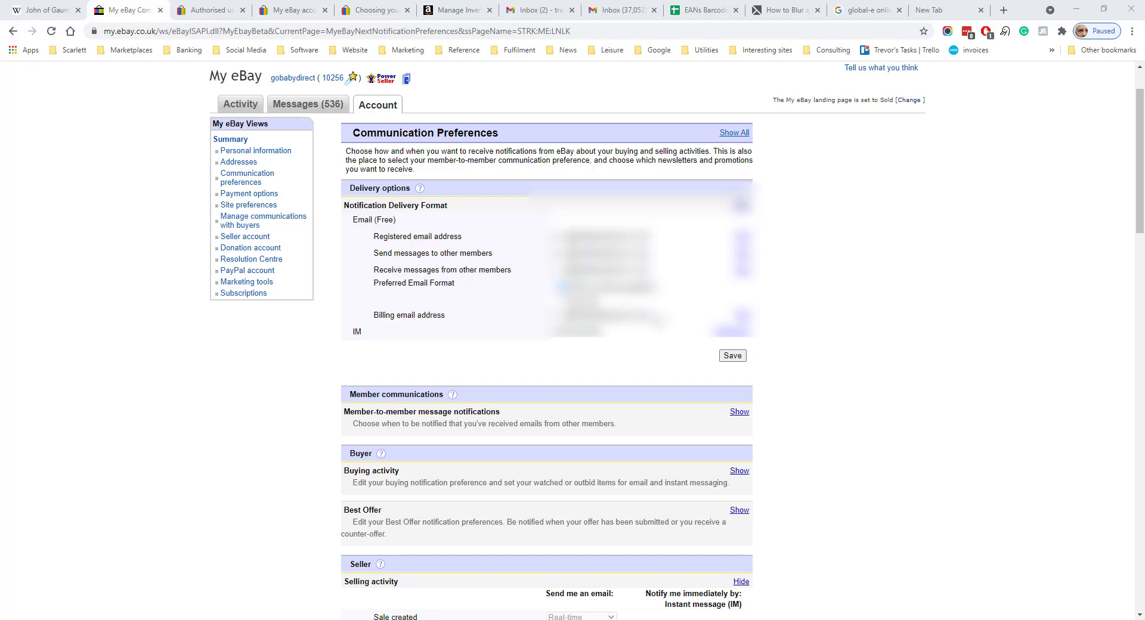
mouse_move(642, 338)
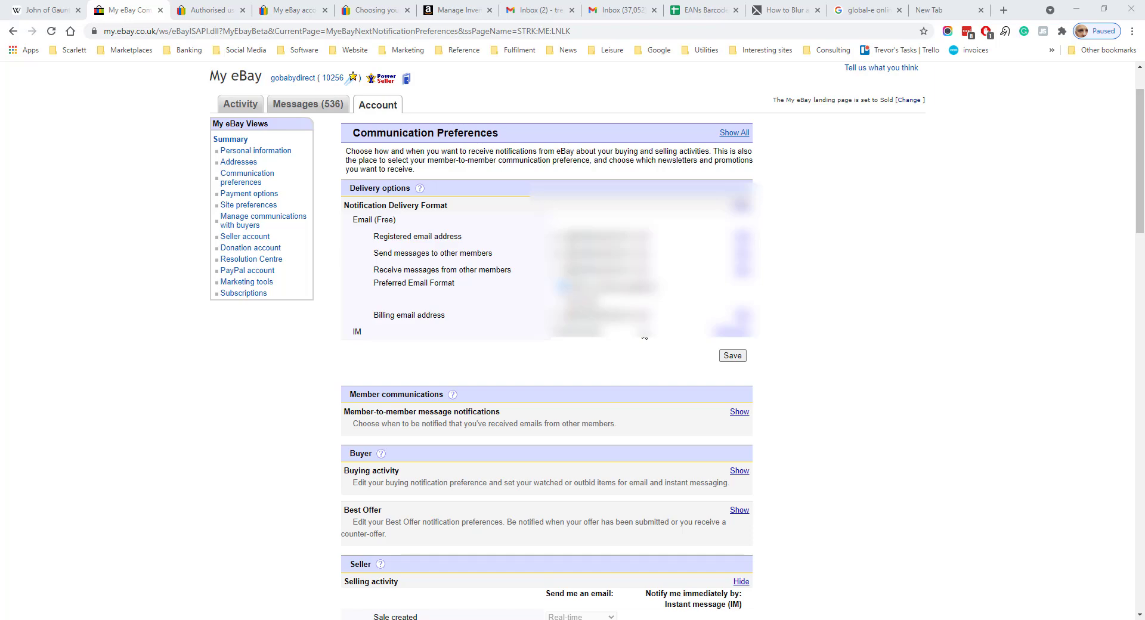
Step: Review the notification settings, then reach Return preferences from the Seller Hub sidebar
scroll(down, 3)
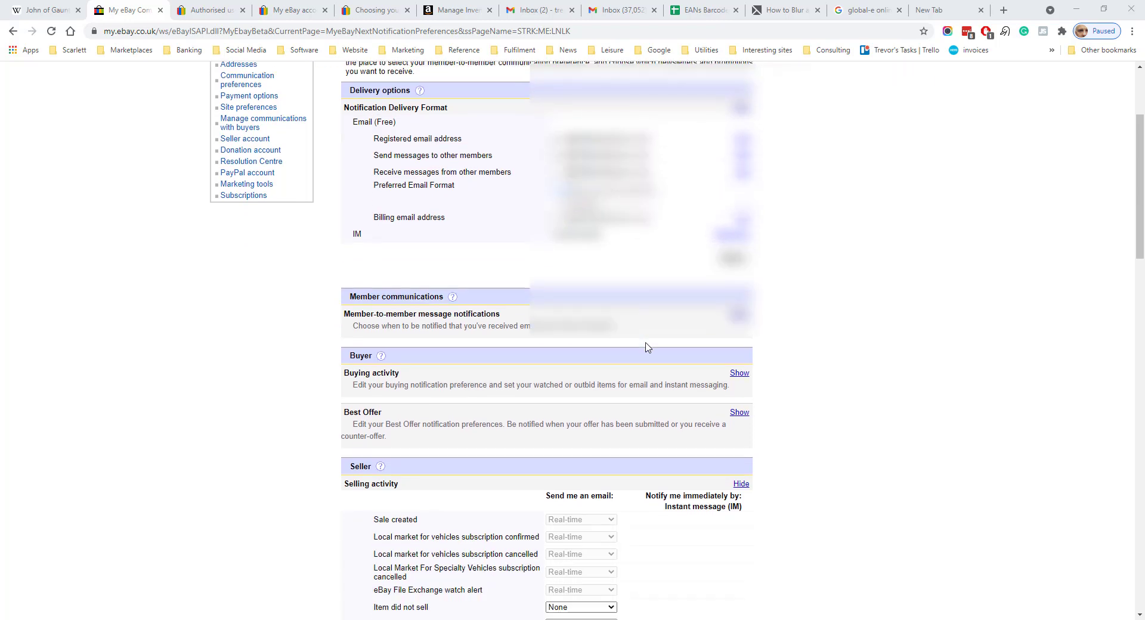
scroll(down, 3)
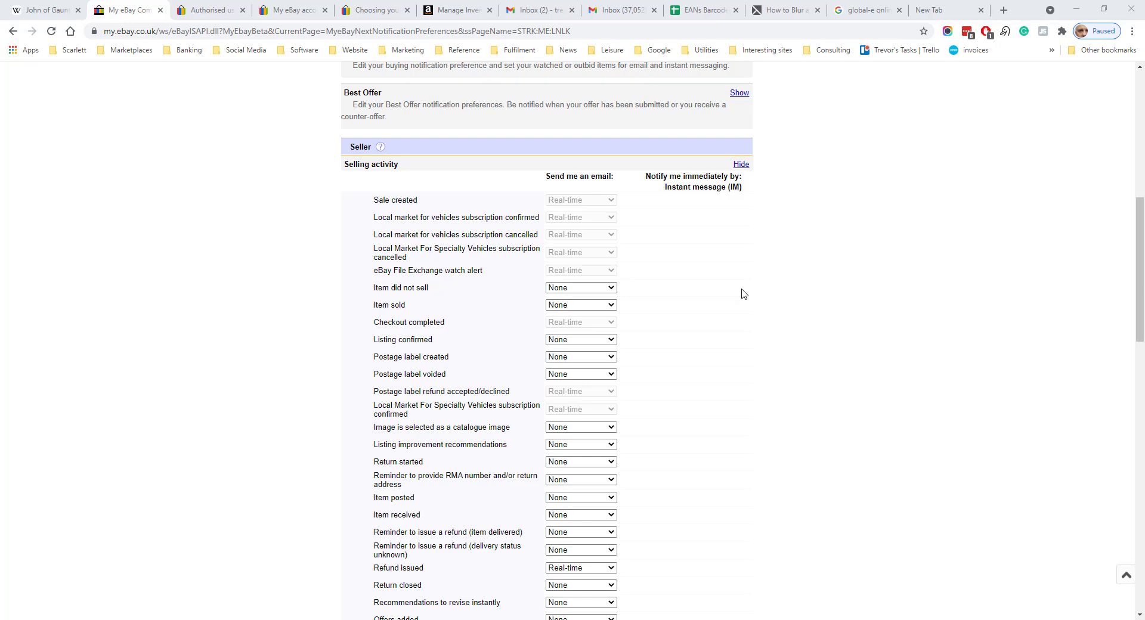
mouse_move(746, 301)
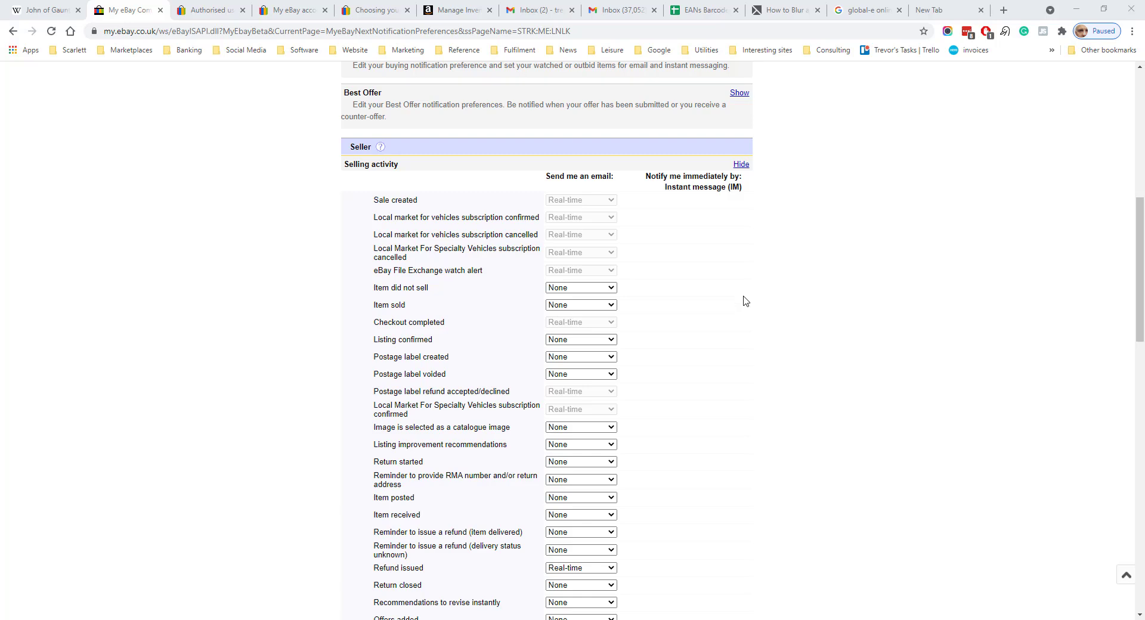
mouse_move(499, 310)
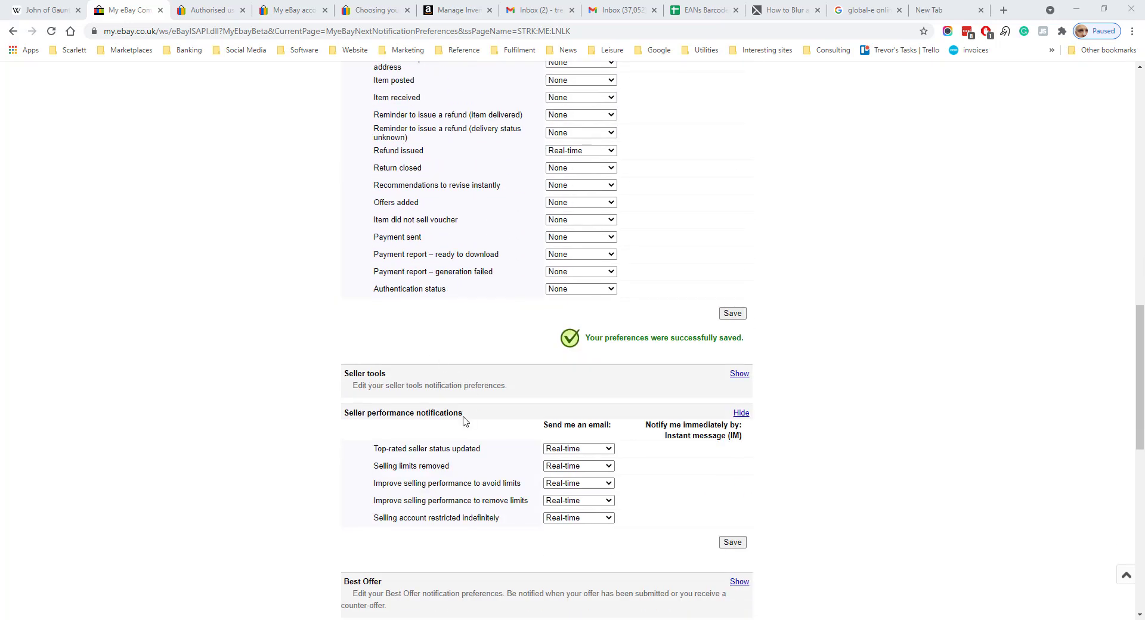
scroll(down, 3)
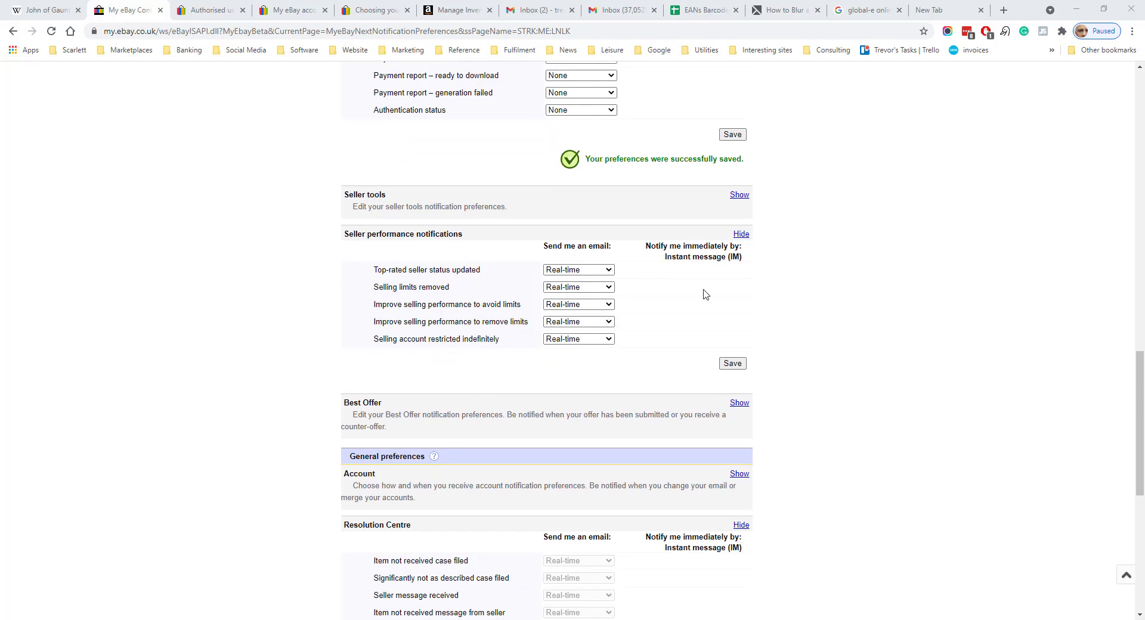
mouse_move(879, 313)
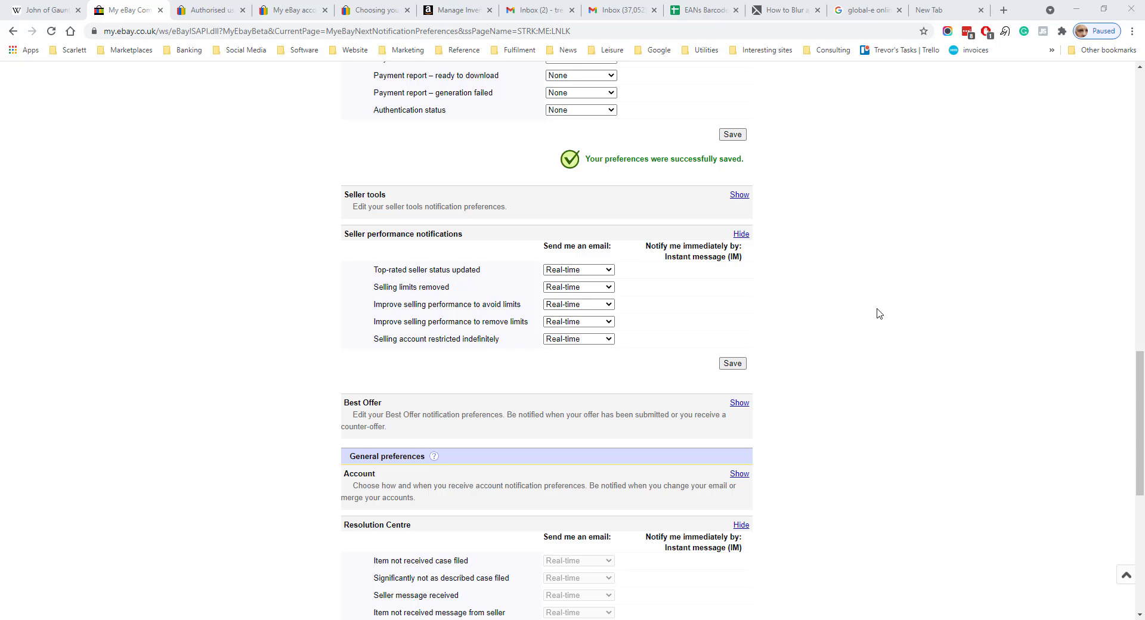
scroll(down, 3)
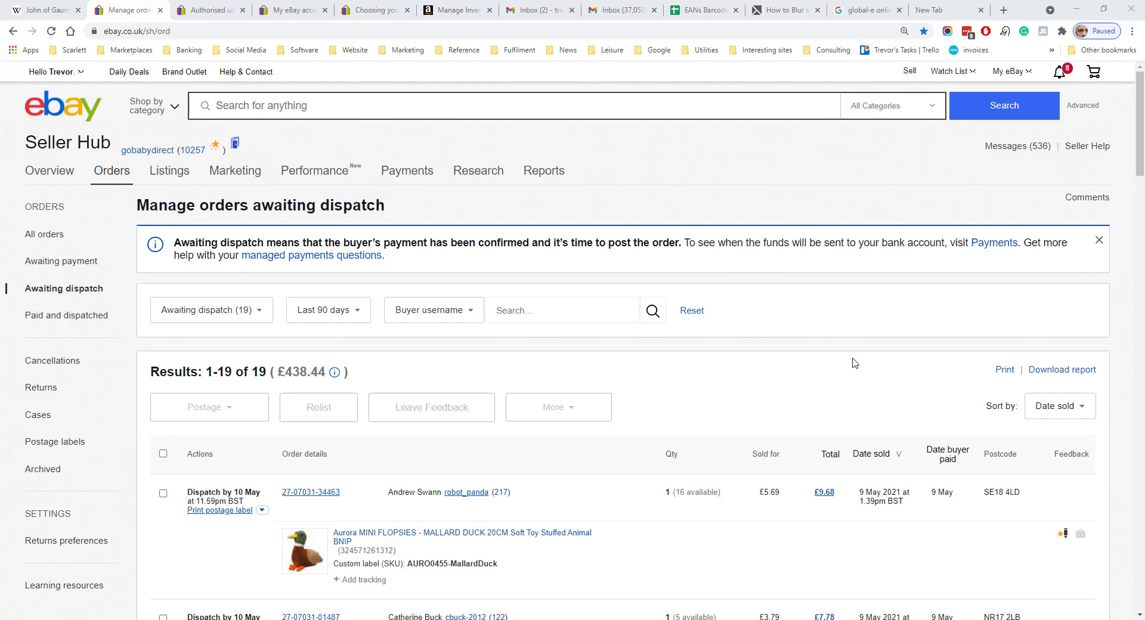
mouse_move(910, 74)
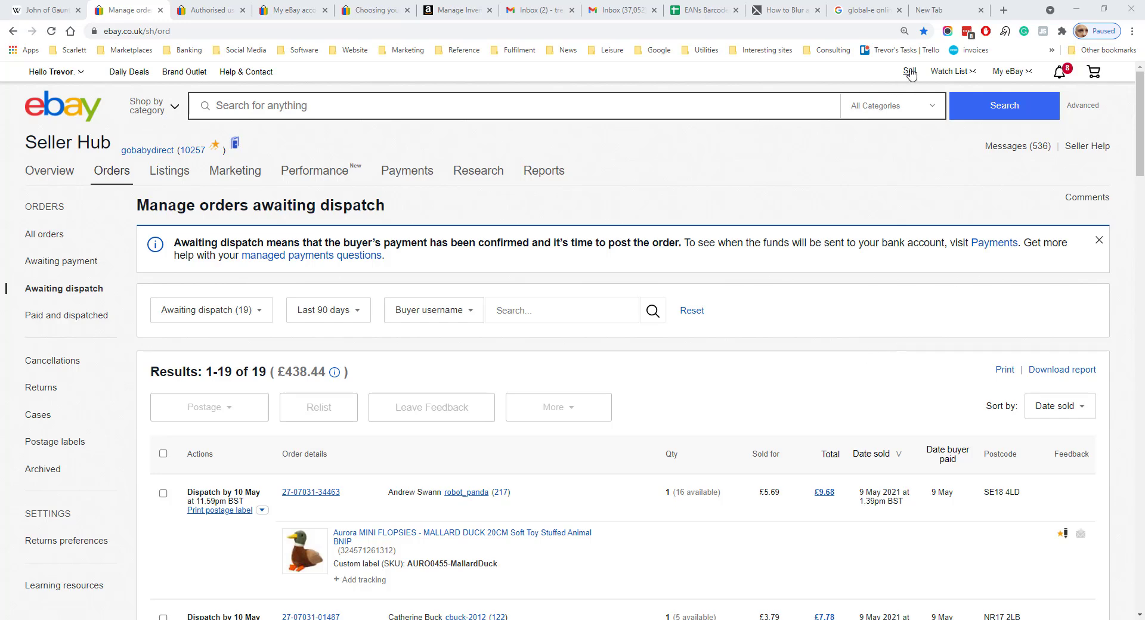
mouse_move(53, 549)
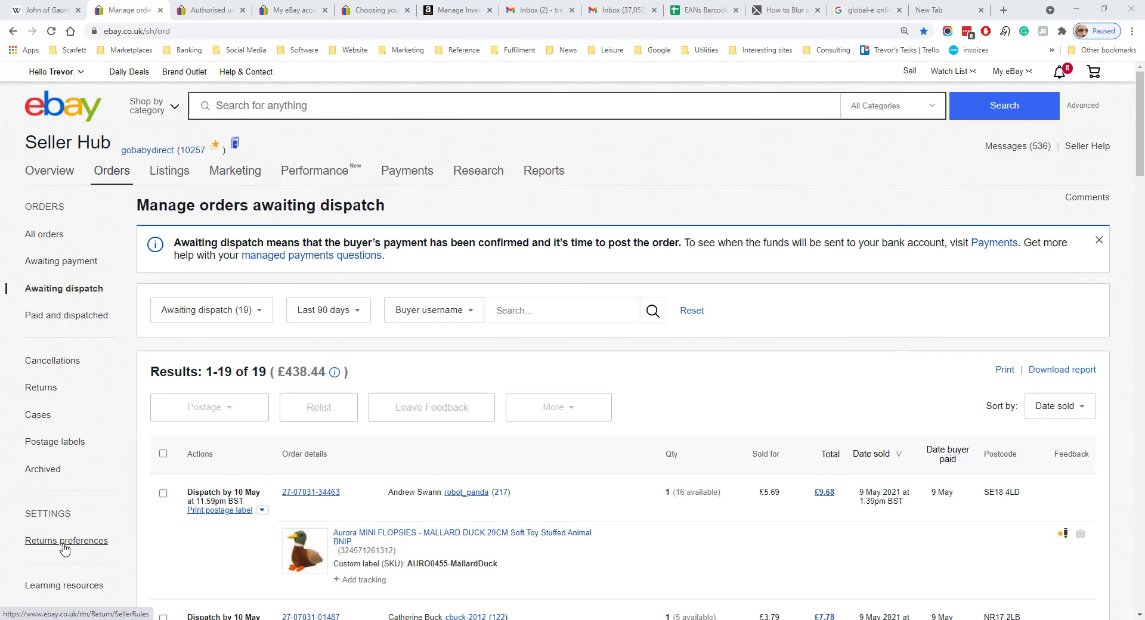
click(67, 541)
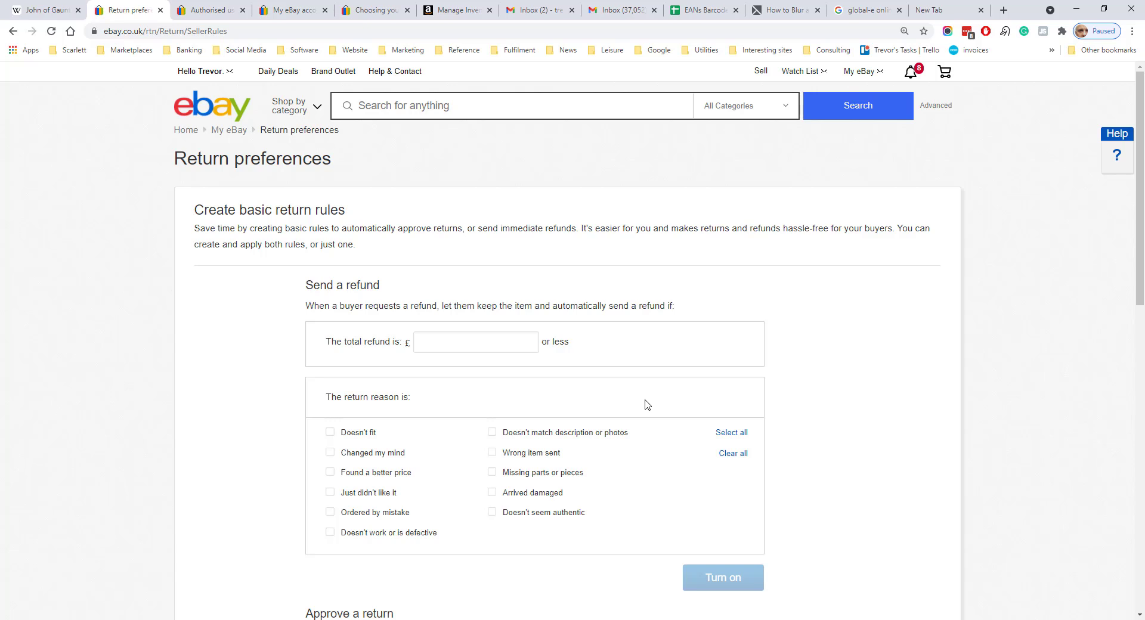
mouse_move(447, 280)
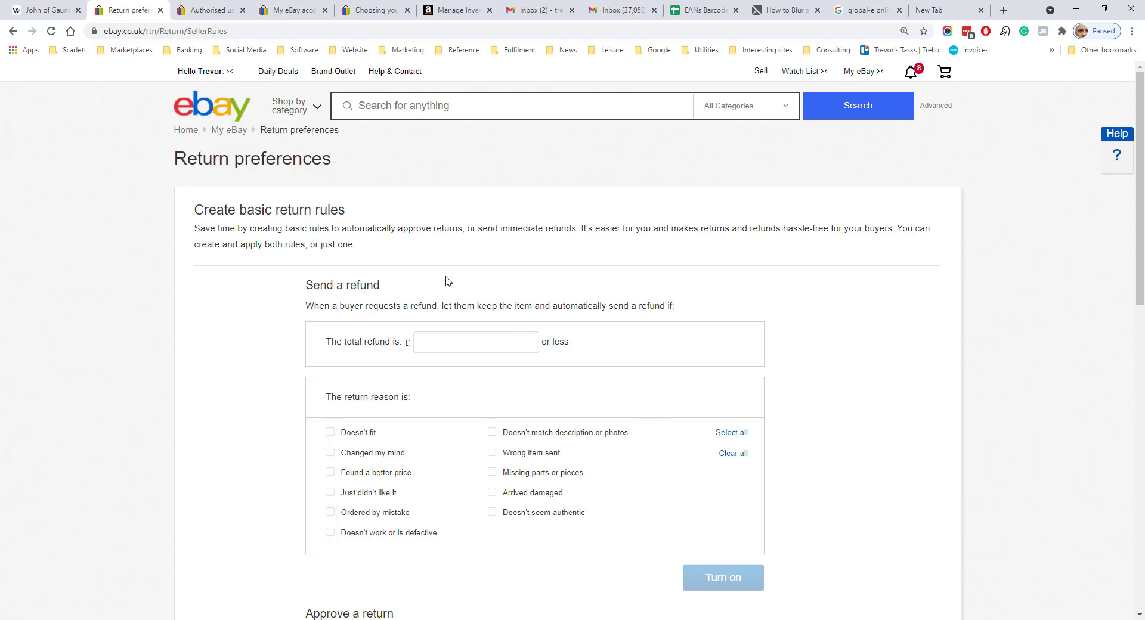
mouse_move(386, 376)
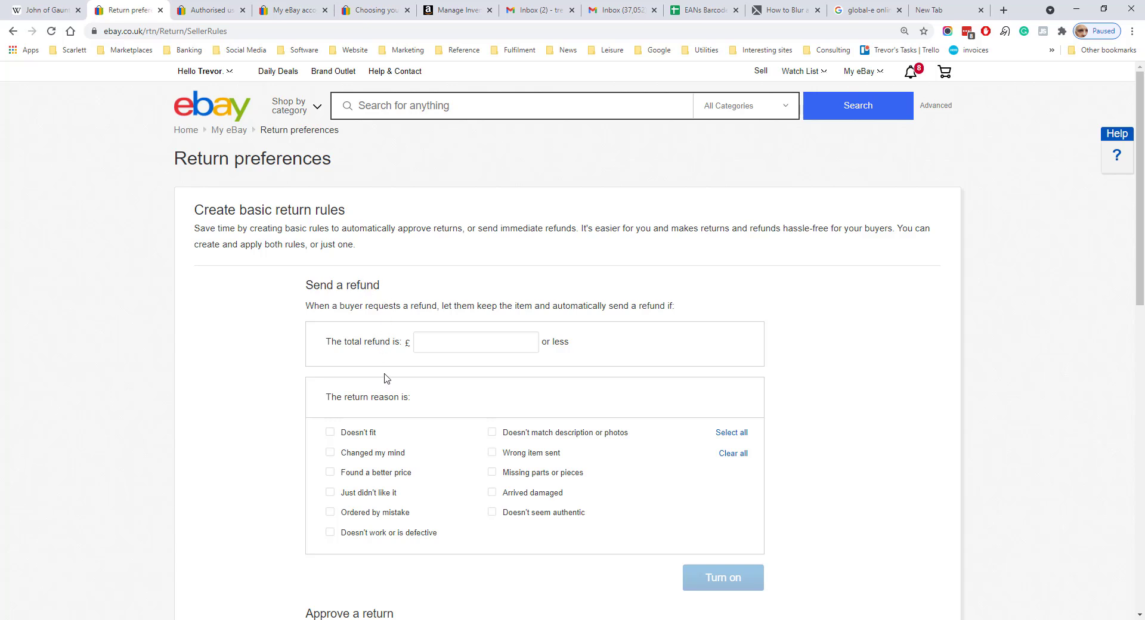
mouse_move(281, 376)
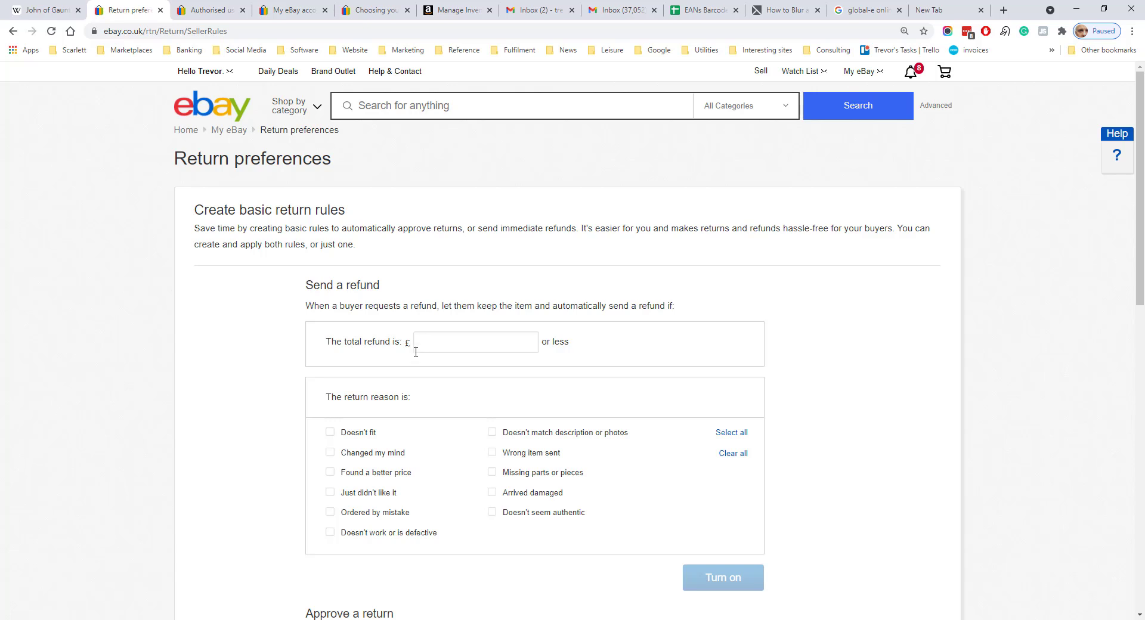
mouse_move(373, 458)
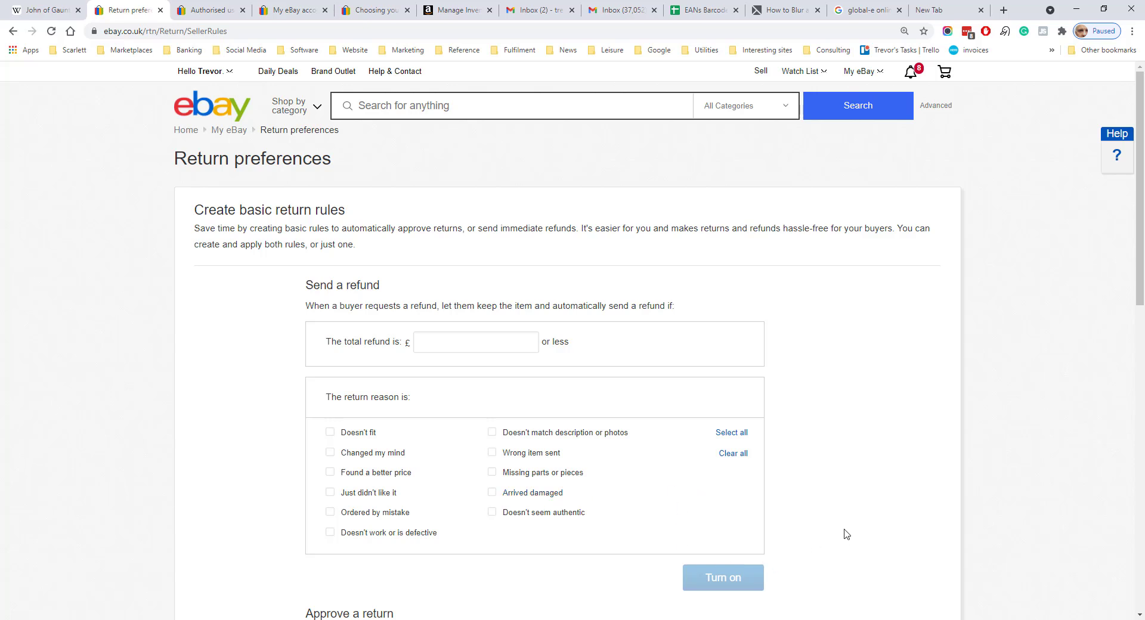
Step: Review the send-a-refund and approve-a-return rules down to Create your own rule
scroll(down, 3)
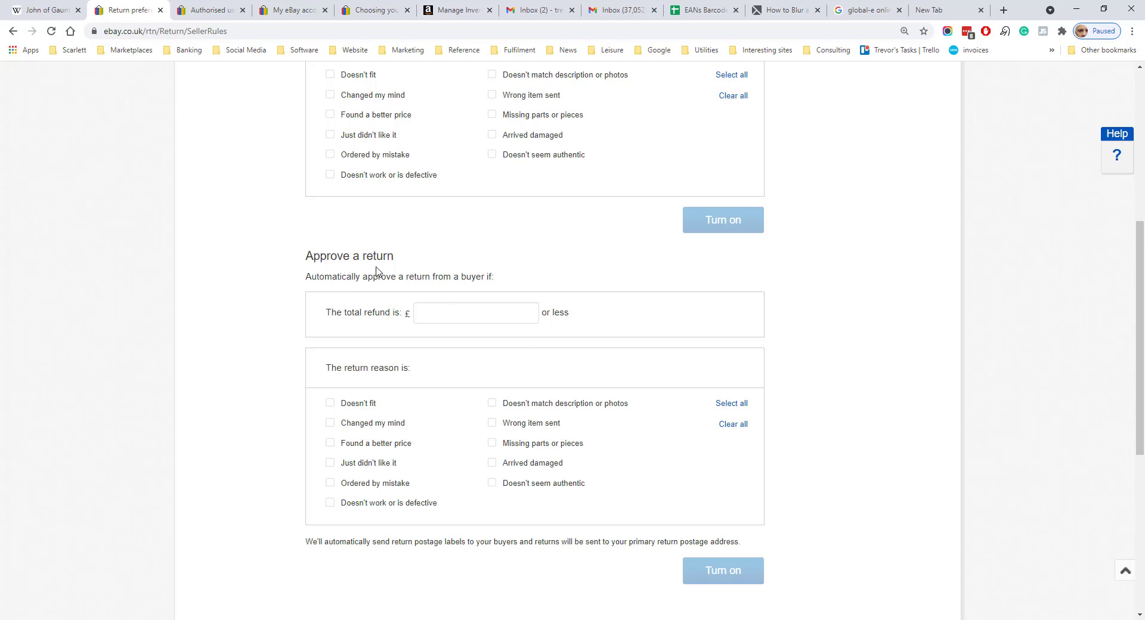
mouse_move(532, 385)
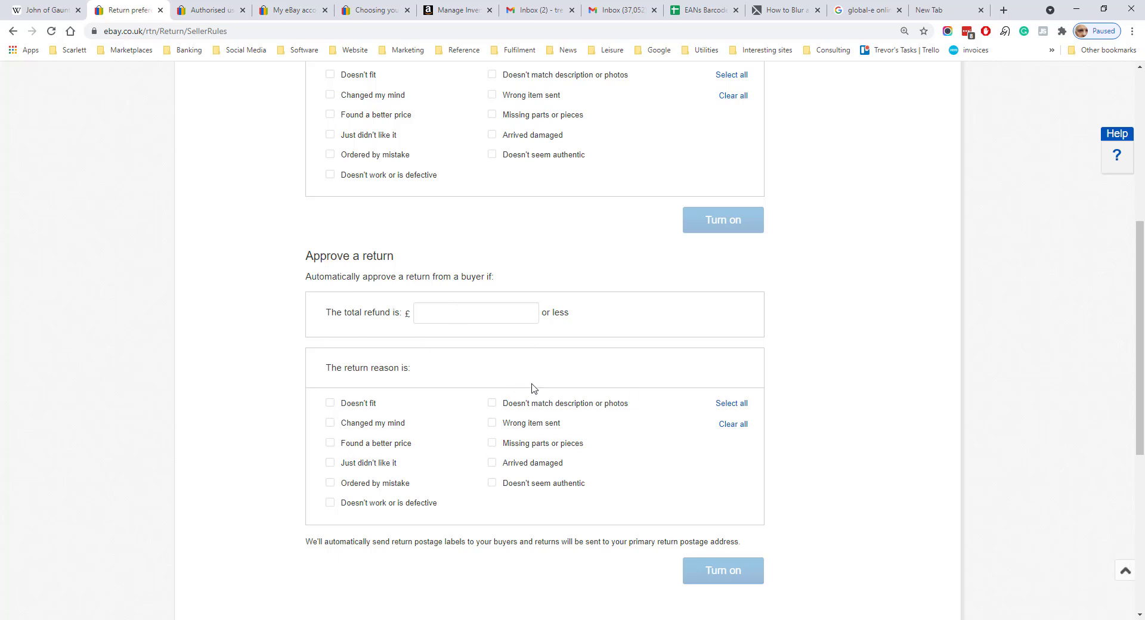
mouse_move(442, 379)
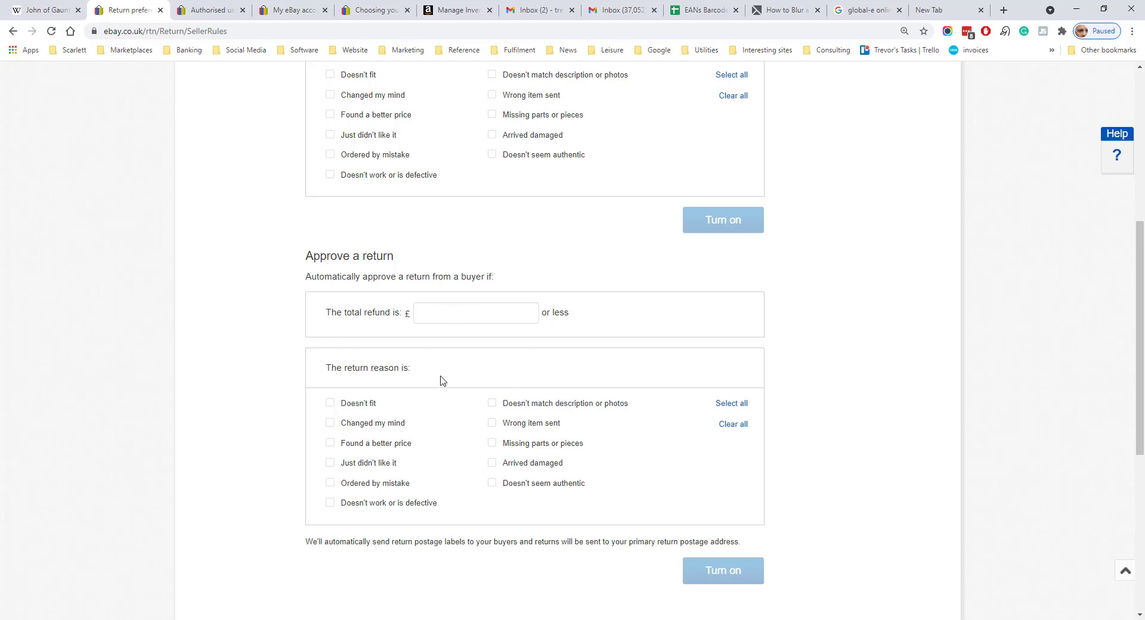
mouse_move(601, 454)
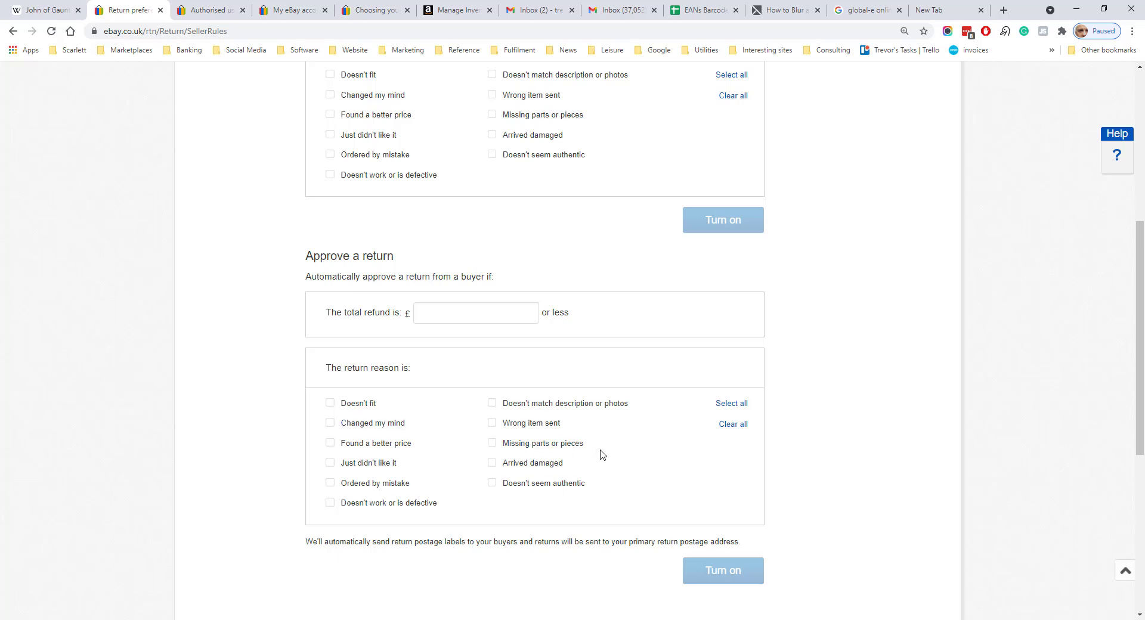
scroll(down, 3)
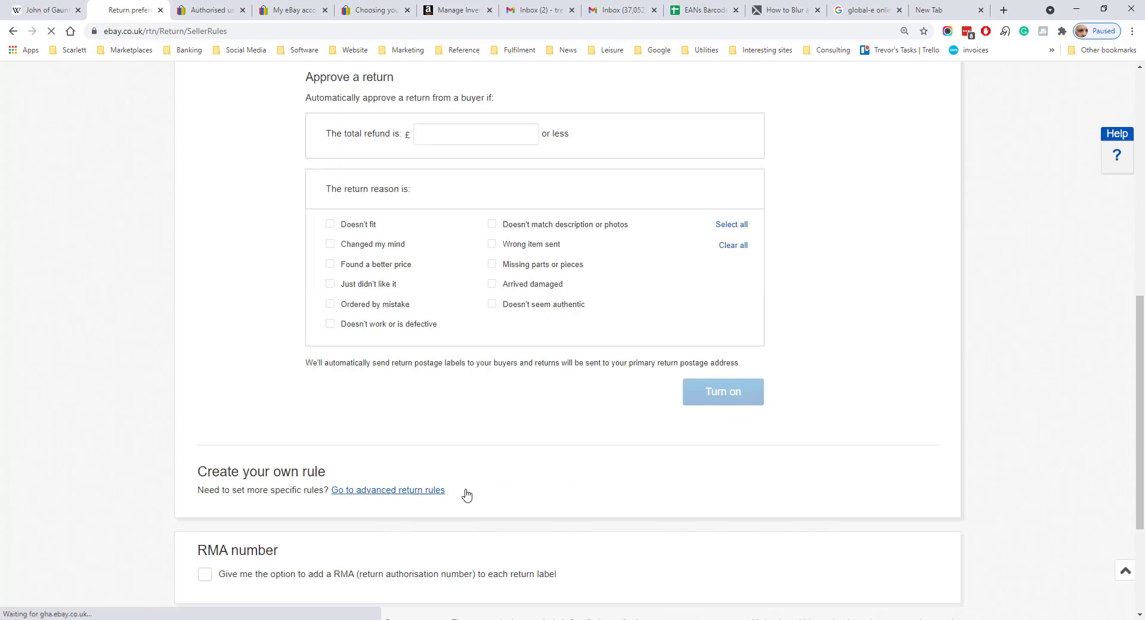
Step: Start an advanced return rule of type Send a refund automatically and review its fields
click(388, 490)
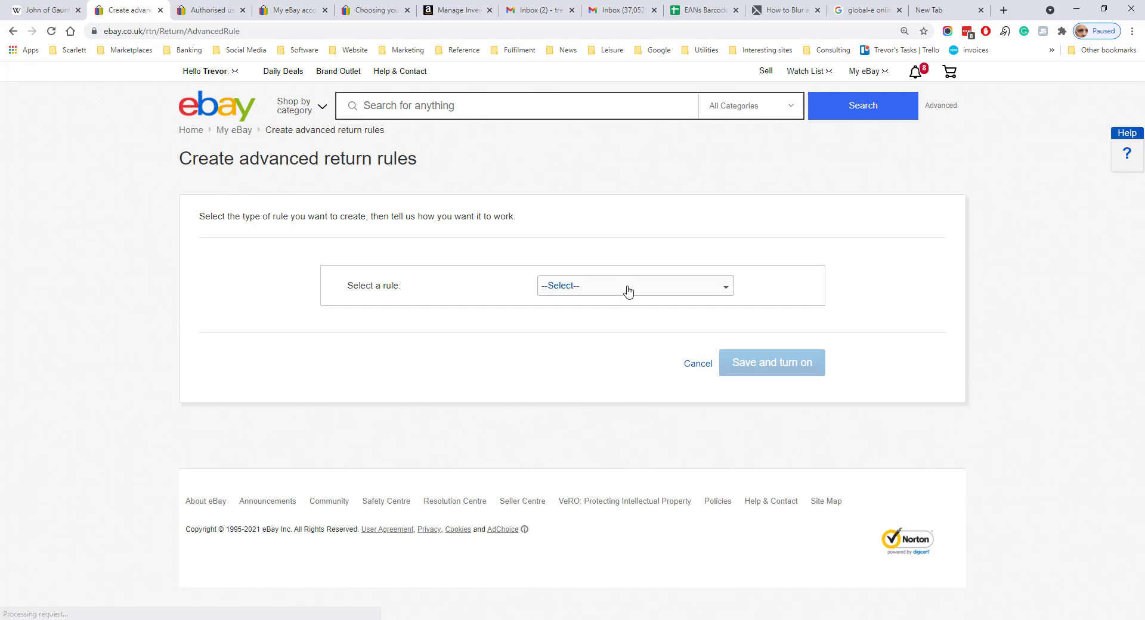
click(635, 286)
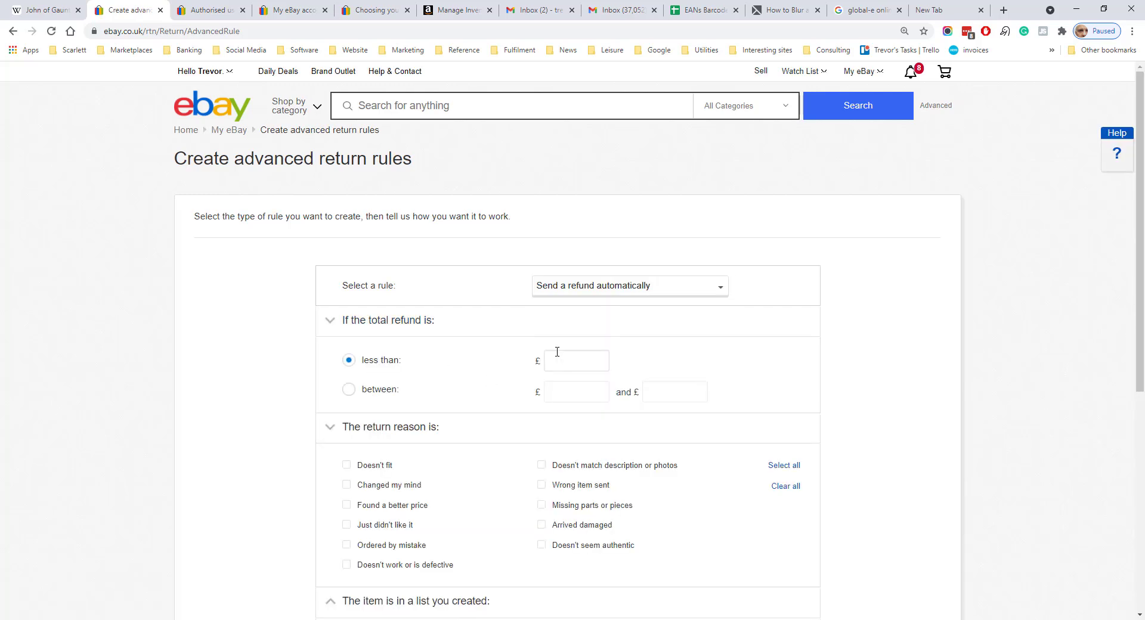
mouse_move(719, 348)
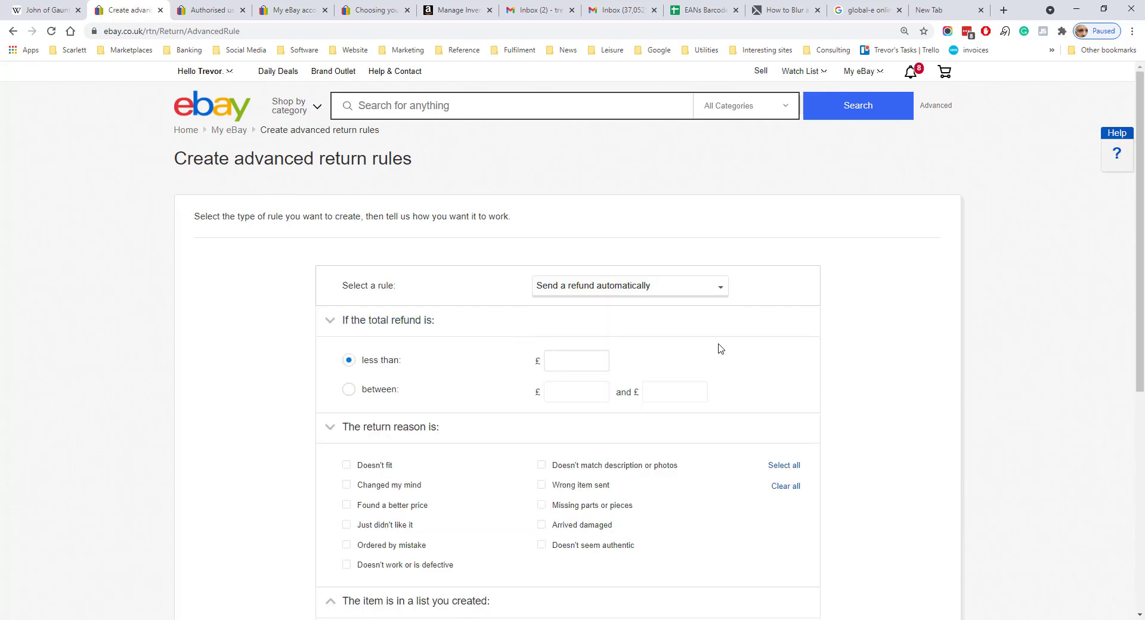
scroll(down, 3)
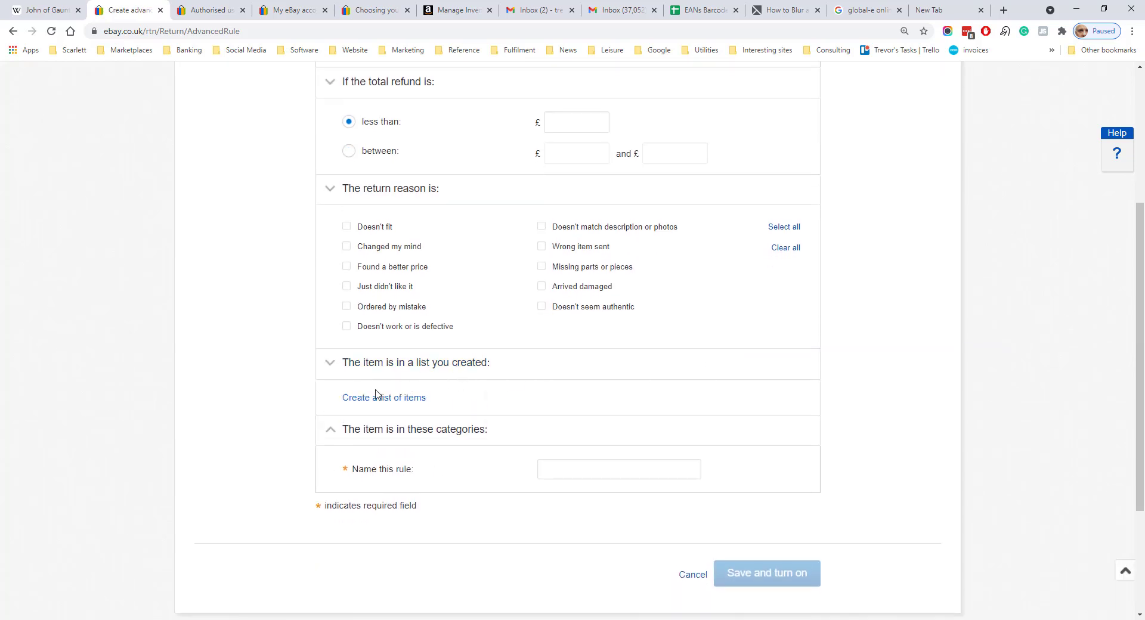
mouse_move(487, 392)
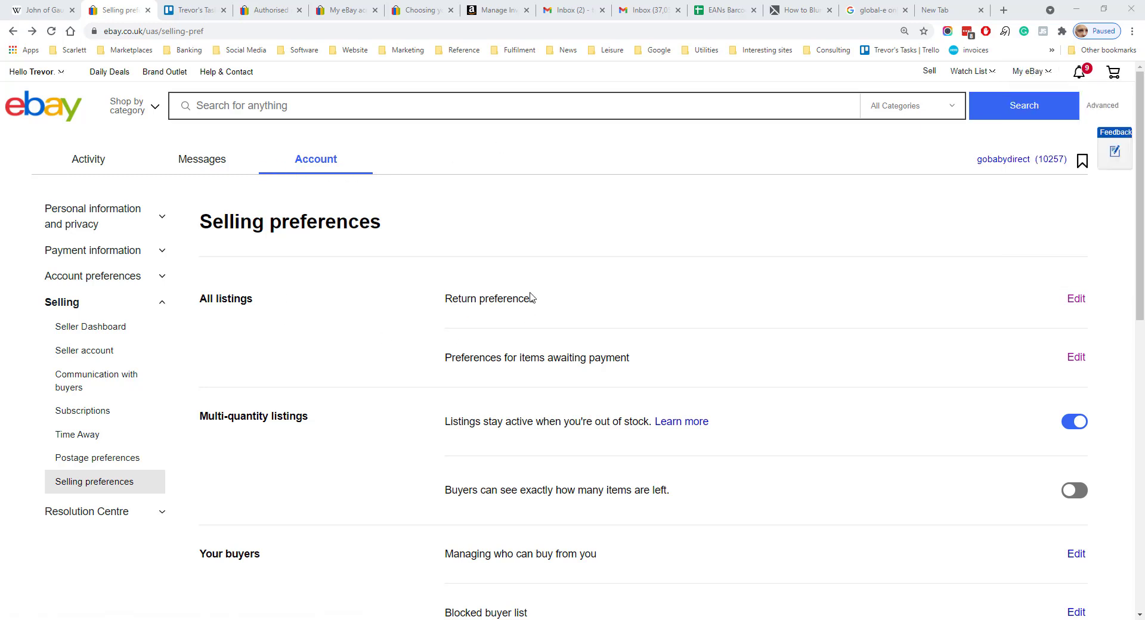
mouse_move(443, 360)
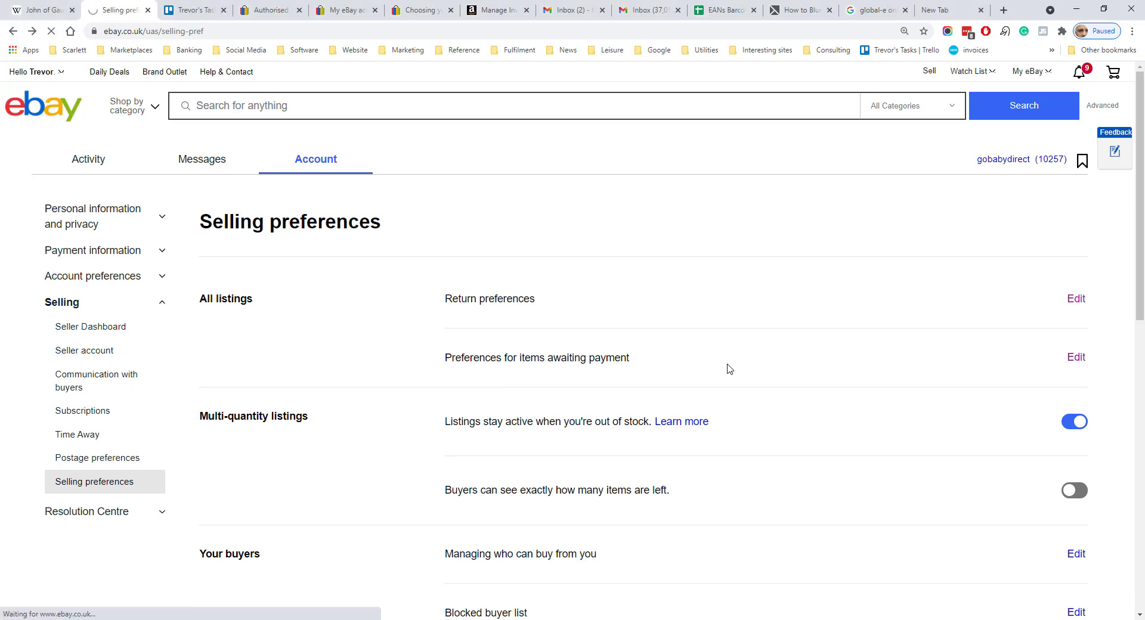
Step: View items-awaiting-payment preferences: unpaid items auto-cancel after 4 days, no relisting
click(1075, 357)
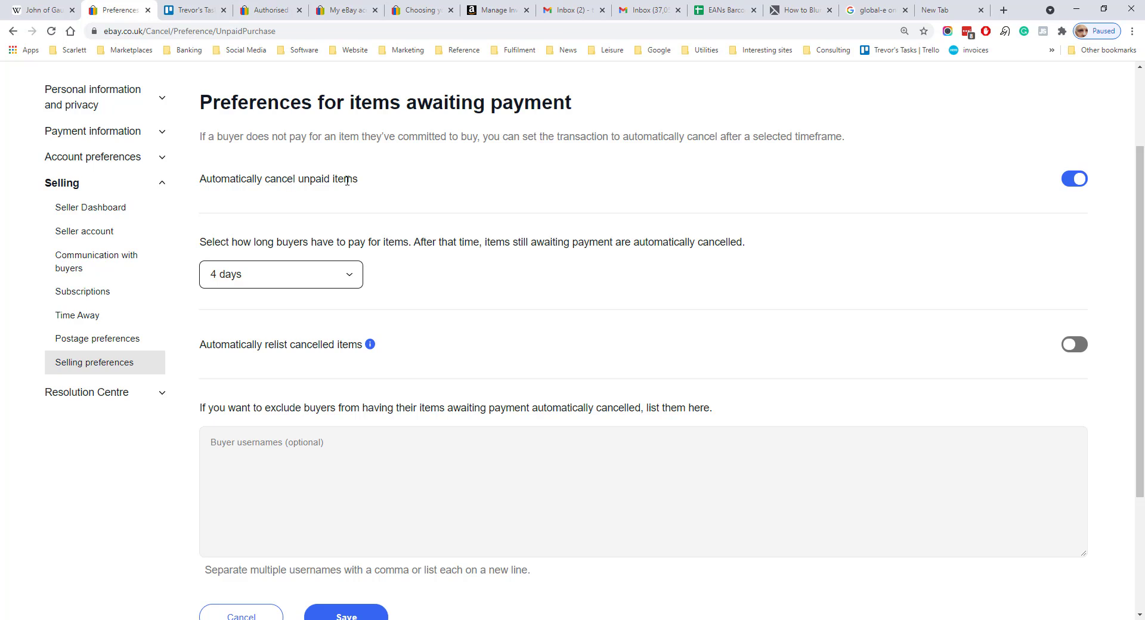
click(281, 274)
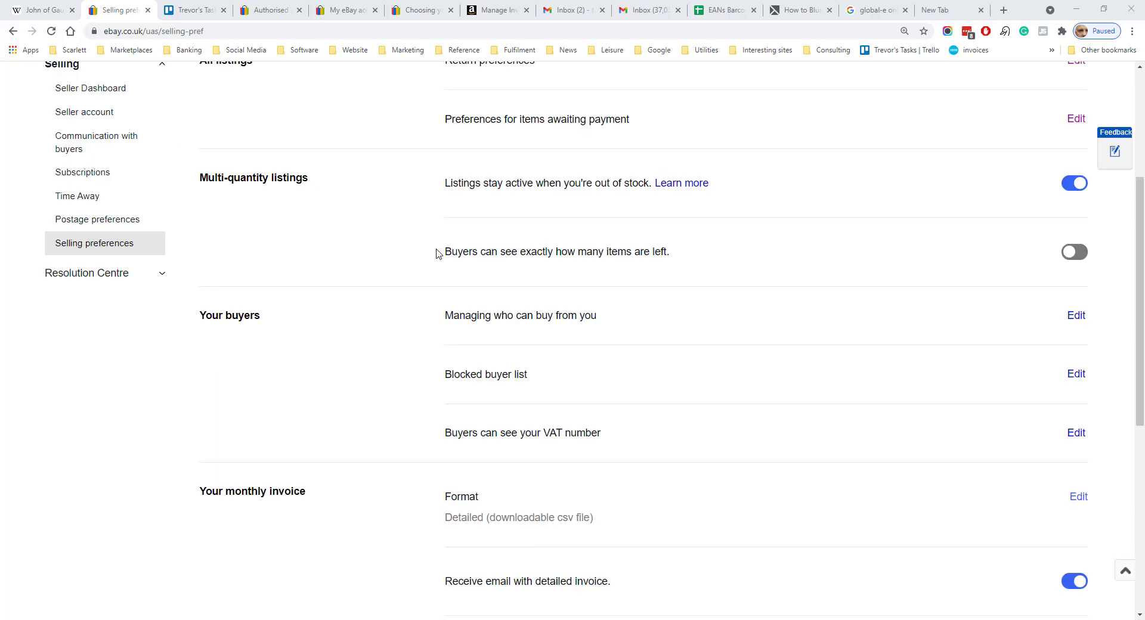
mouse_move(712, 263)
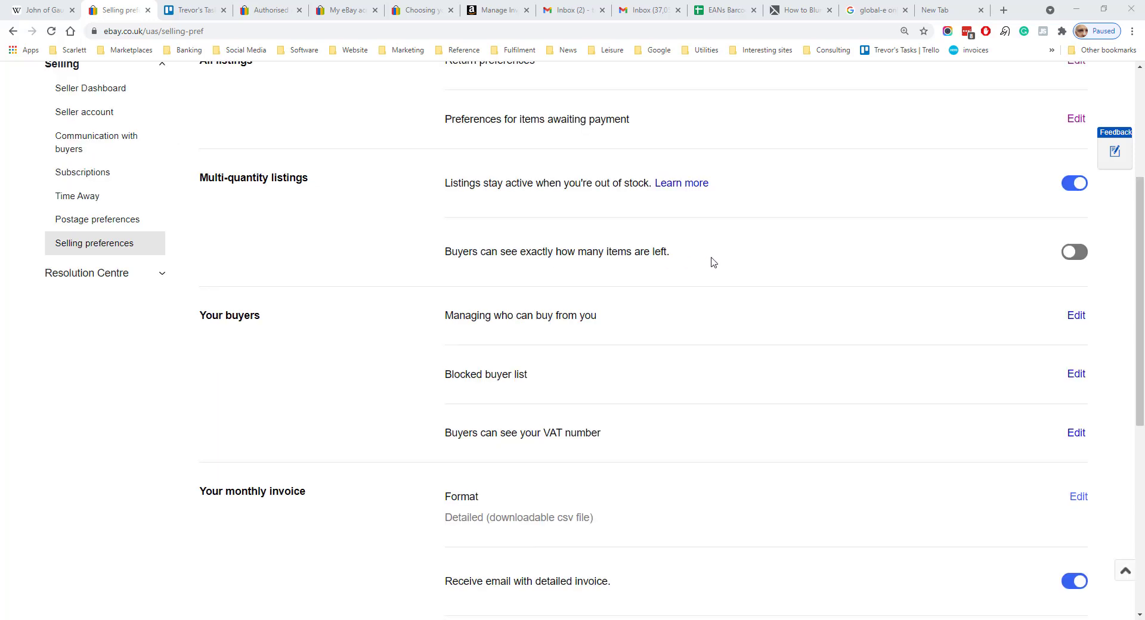
mouse_move(457, 308)
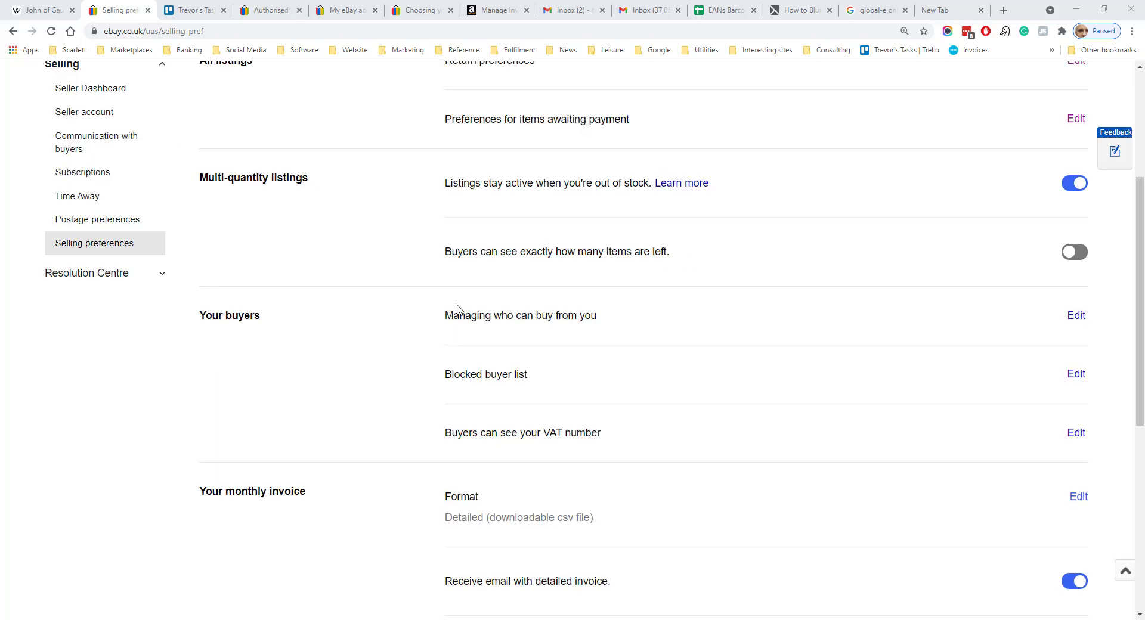
mouse_move(666, 306)
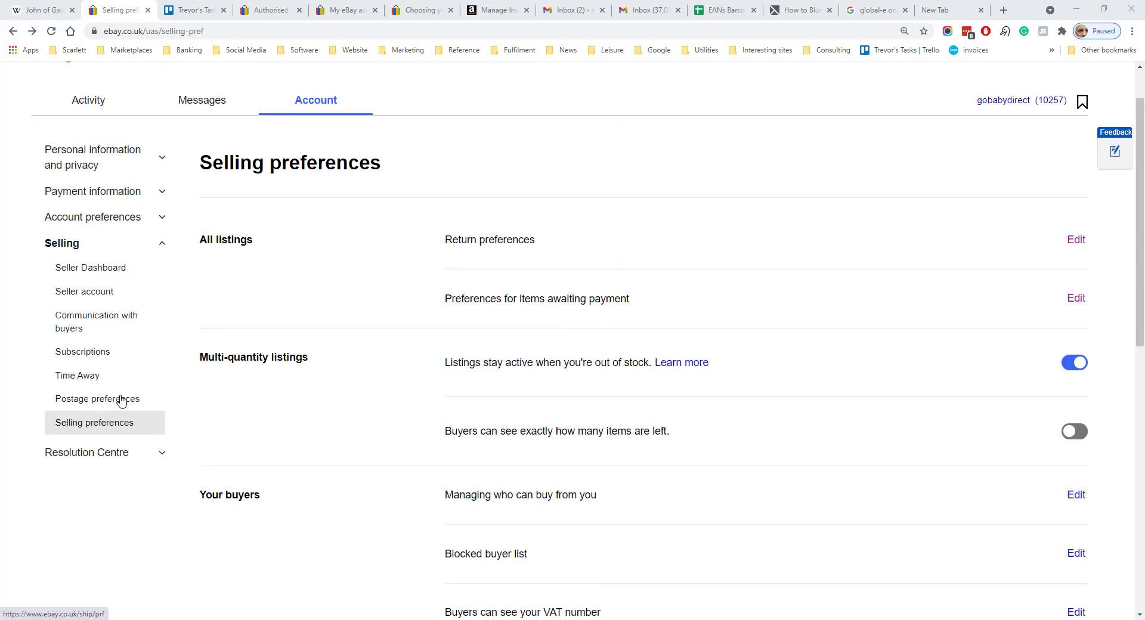
click(97, 399)
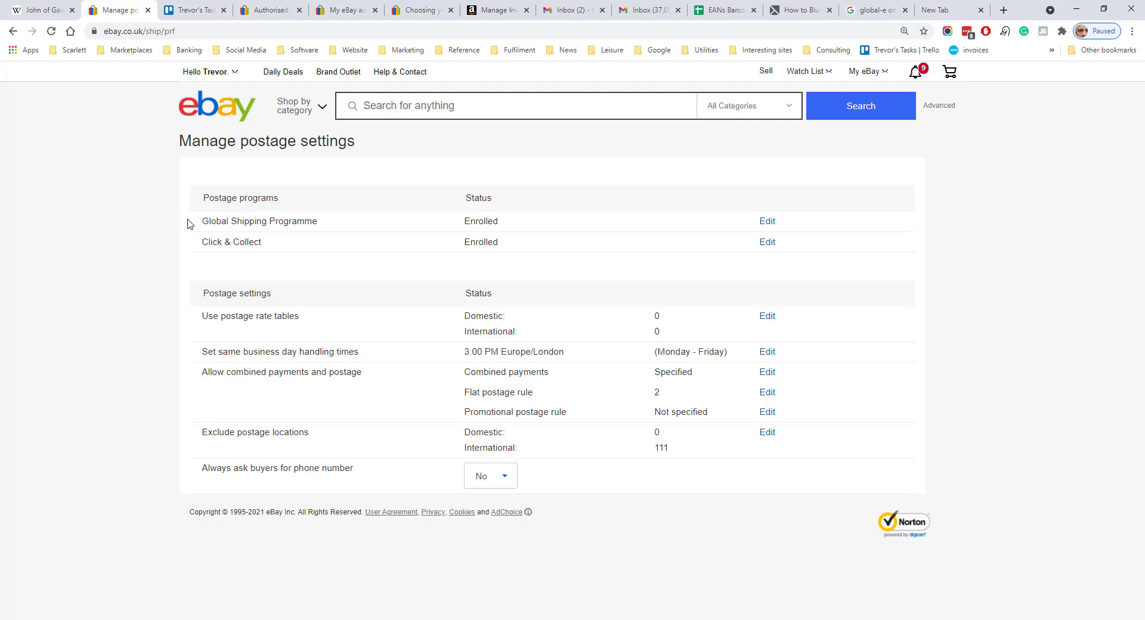
mouse_move(284, 242)
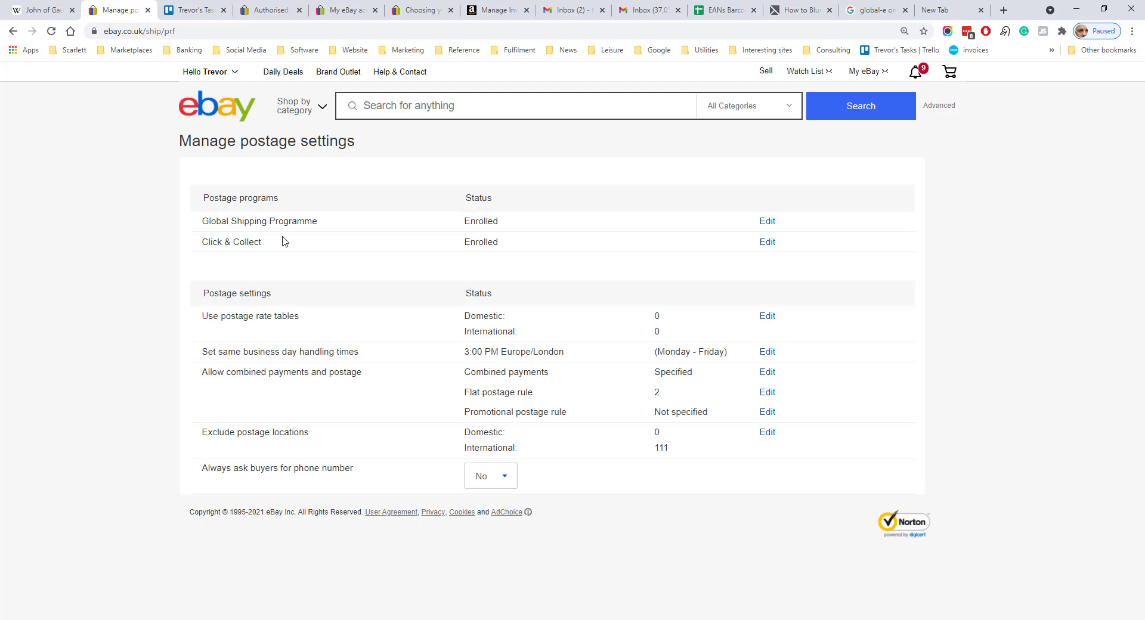
mouse_move(1001, 231)
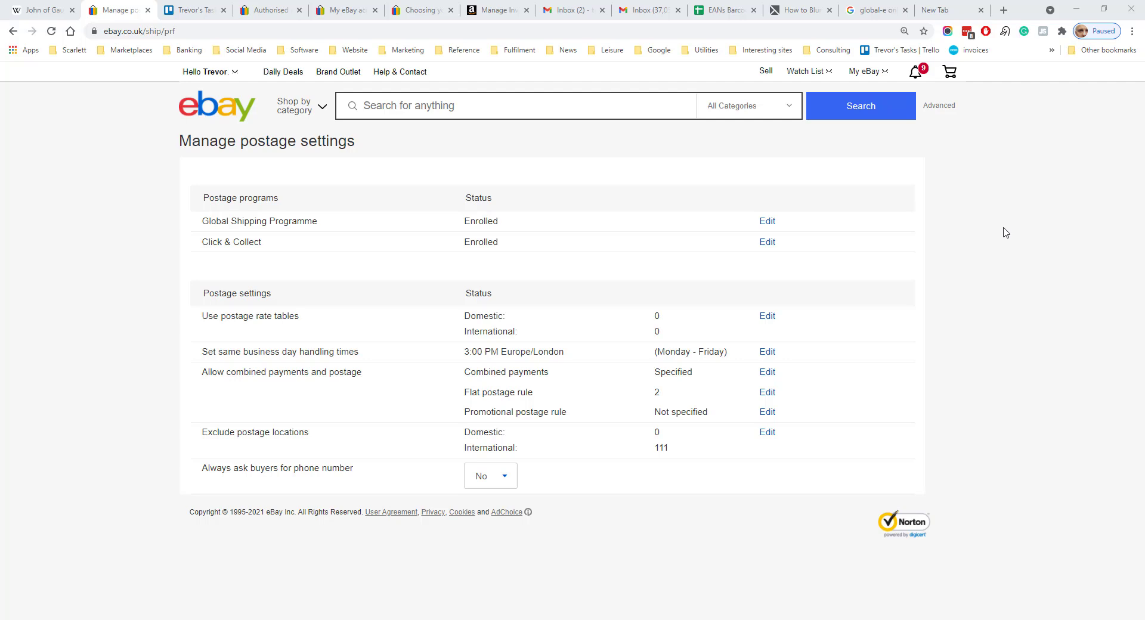
mouse_move(739, 377)
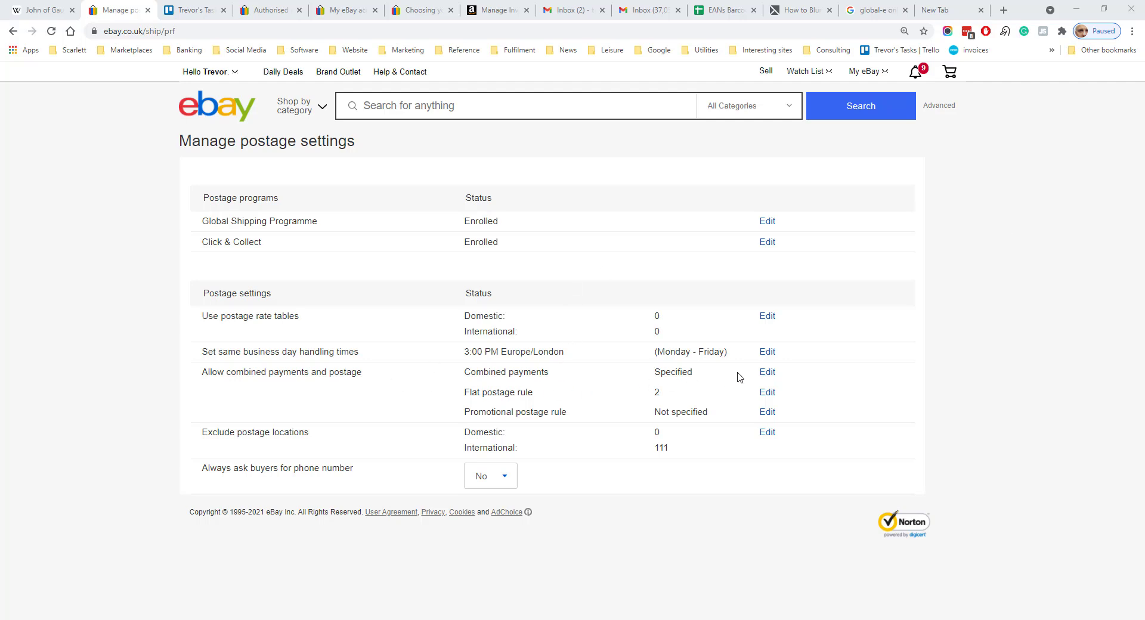
Step: View the Accept combined payments settings allowing one combined payment per buyer within 3 days
click(767, 372)
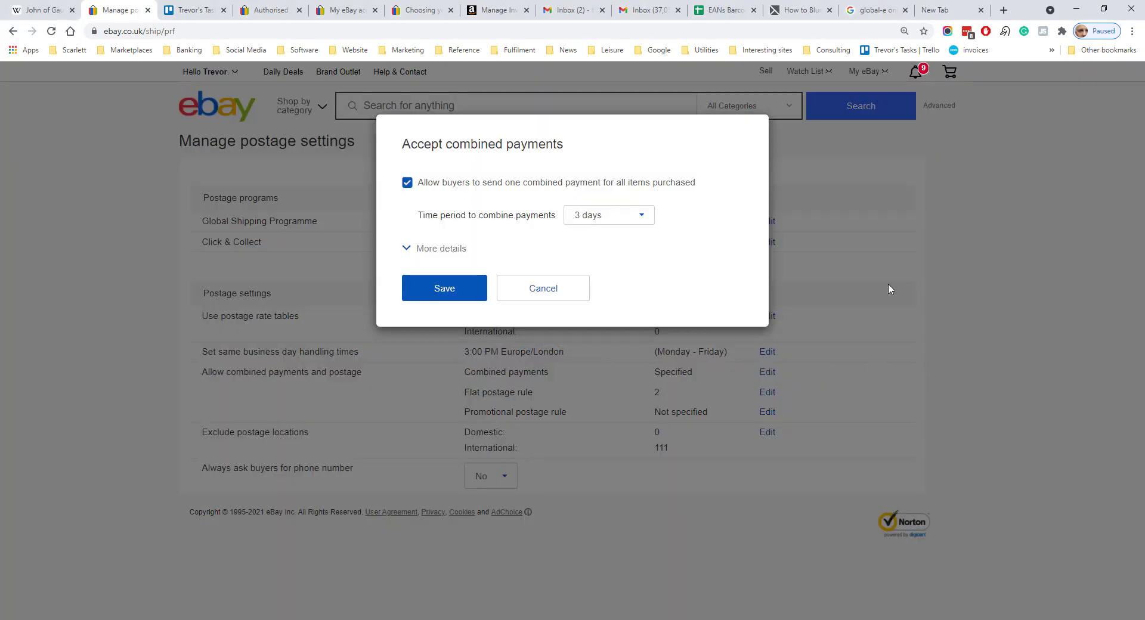
mouse_move(425, 188)
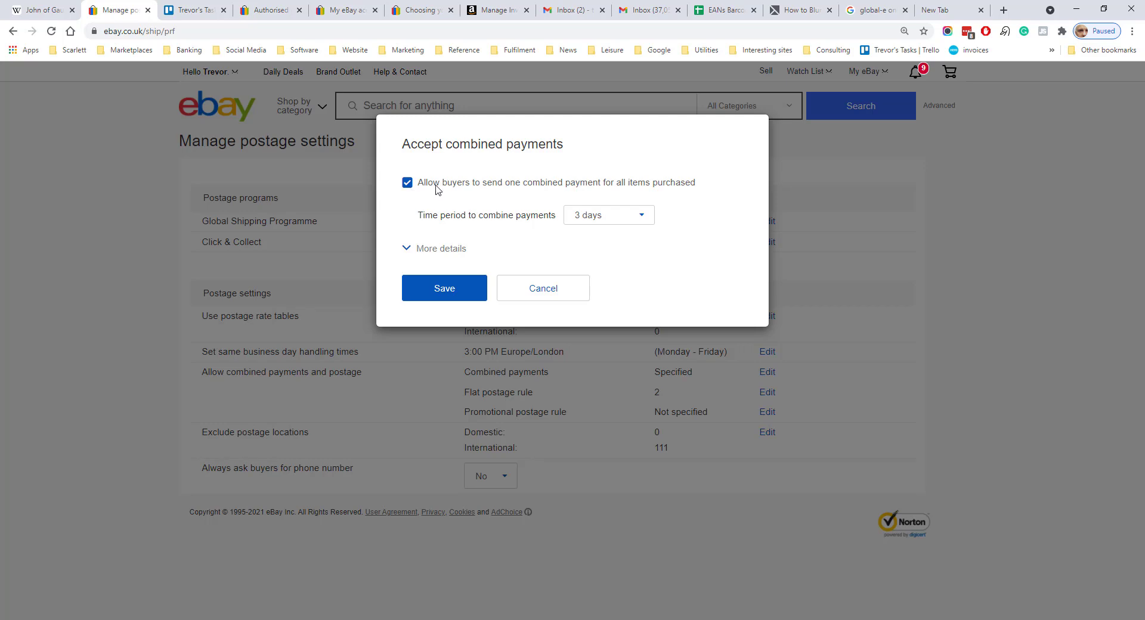
mouse_move(700, 185)
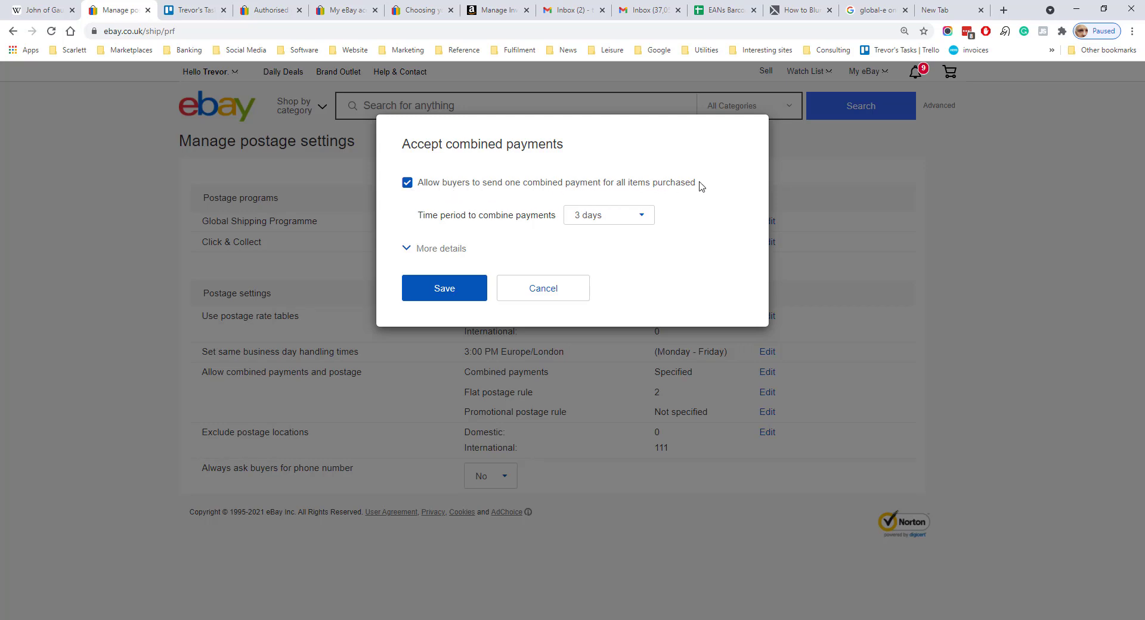
mouse_move(614, 220)
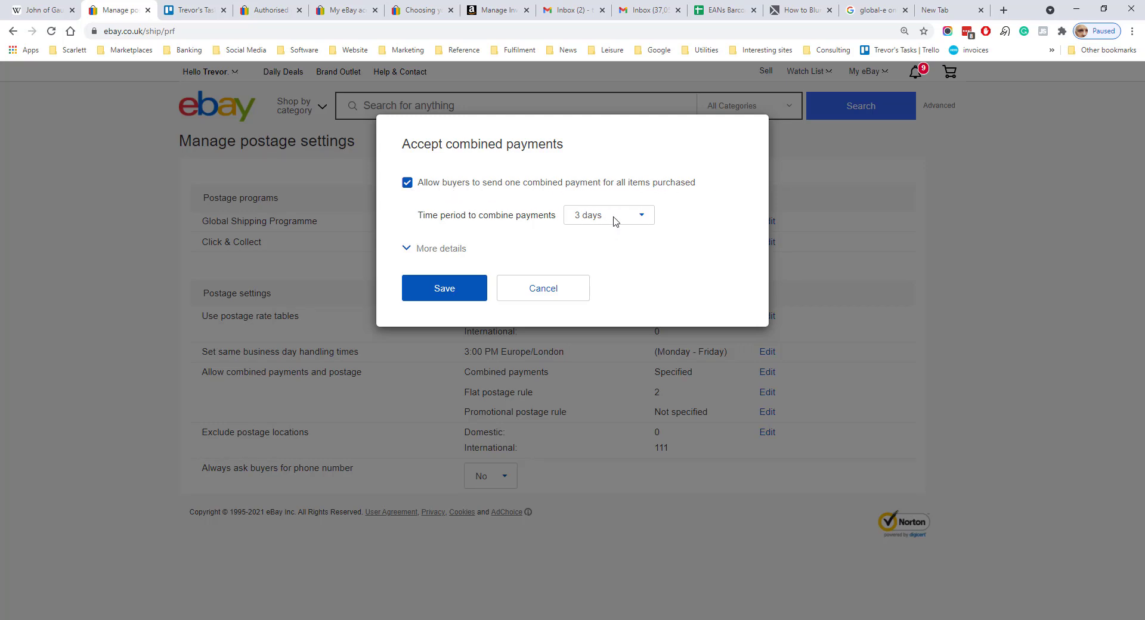
Step: Cancel the combined payments dialog unchanged, returning to Manage postage settings
click(608, 214)
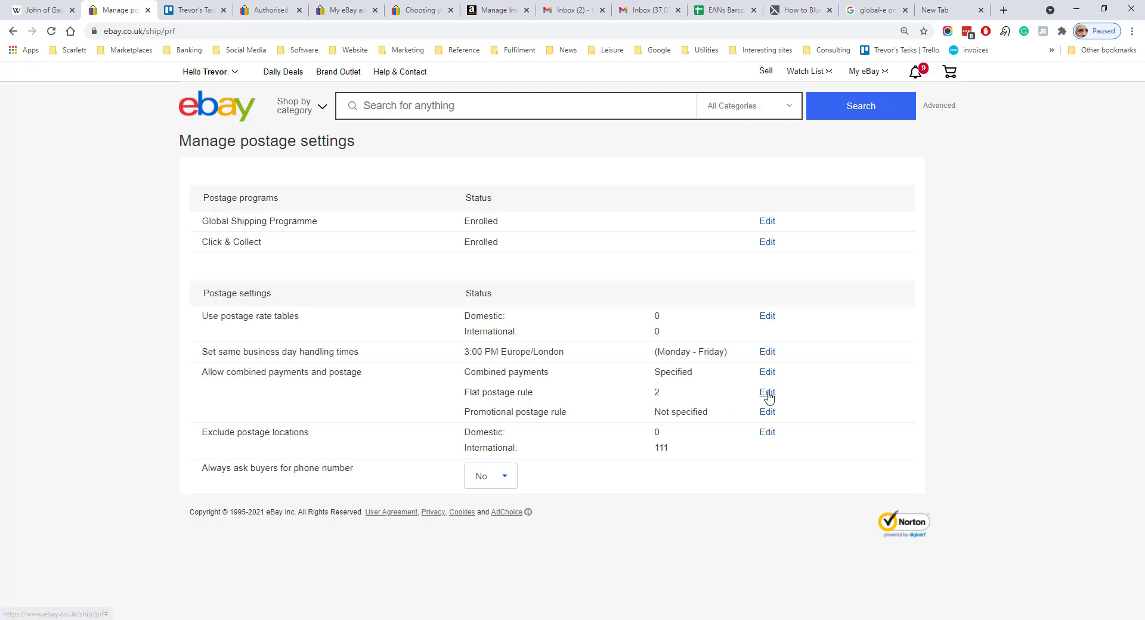
click(766, 392)
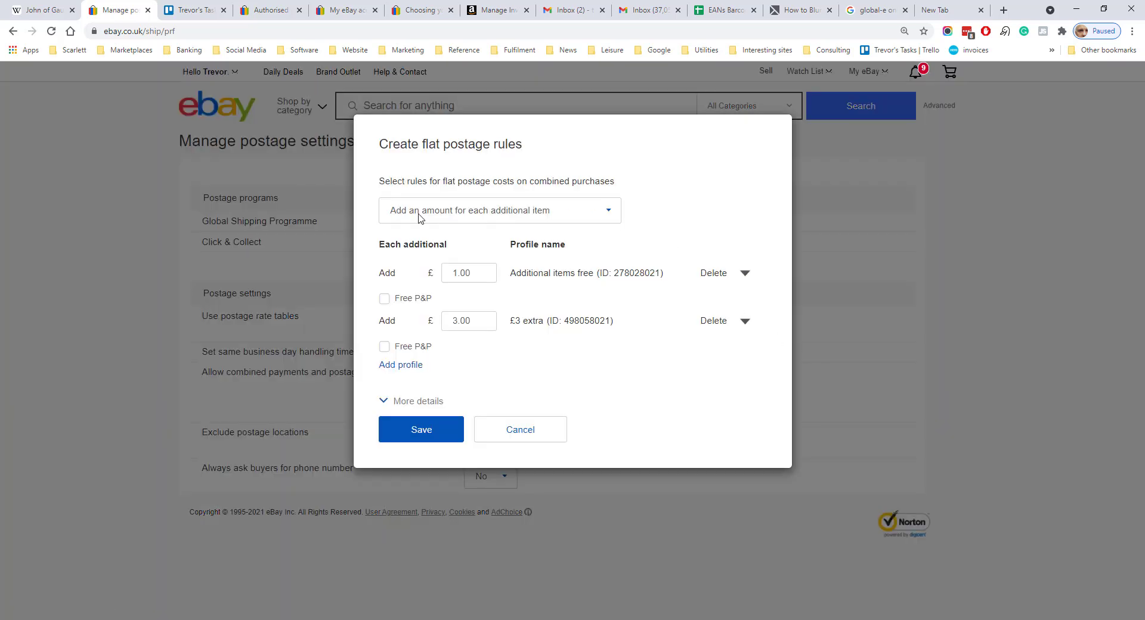
mouse_move(477, 214)
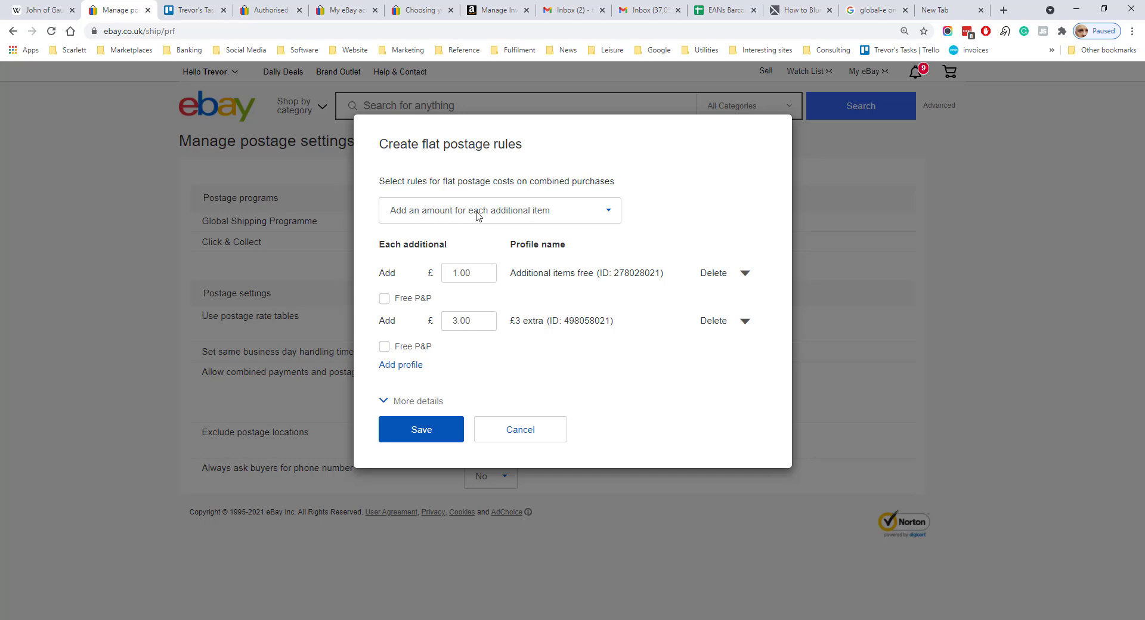
click(500, 210)
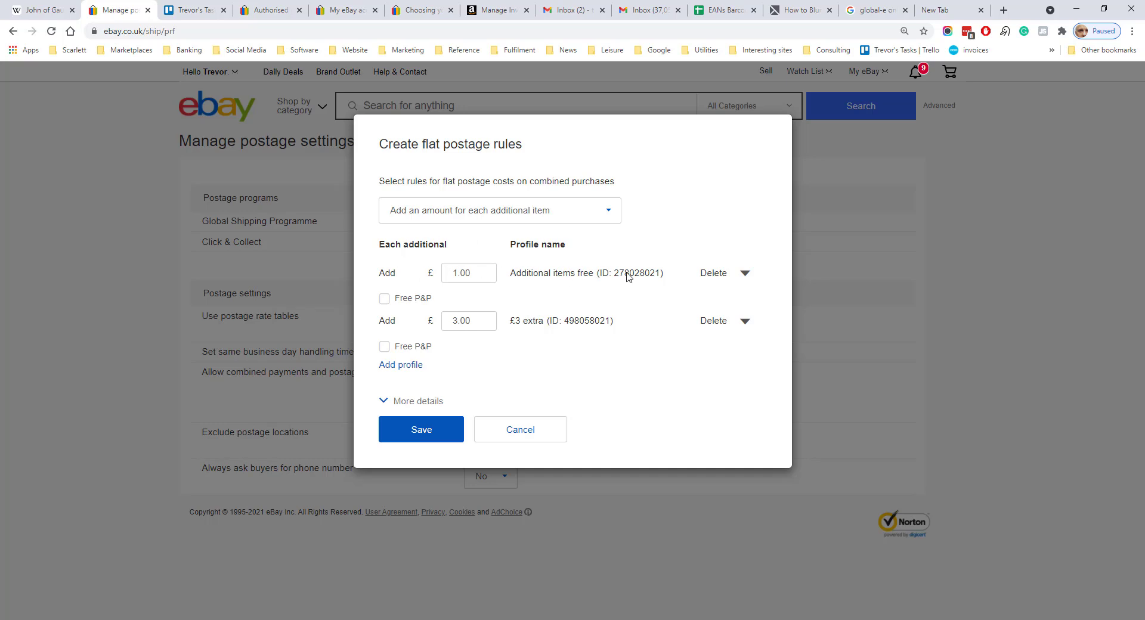
mouse_move(781, 215)
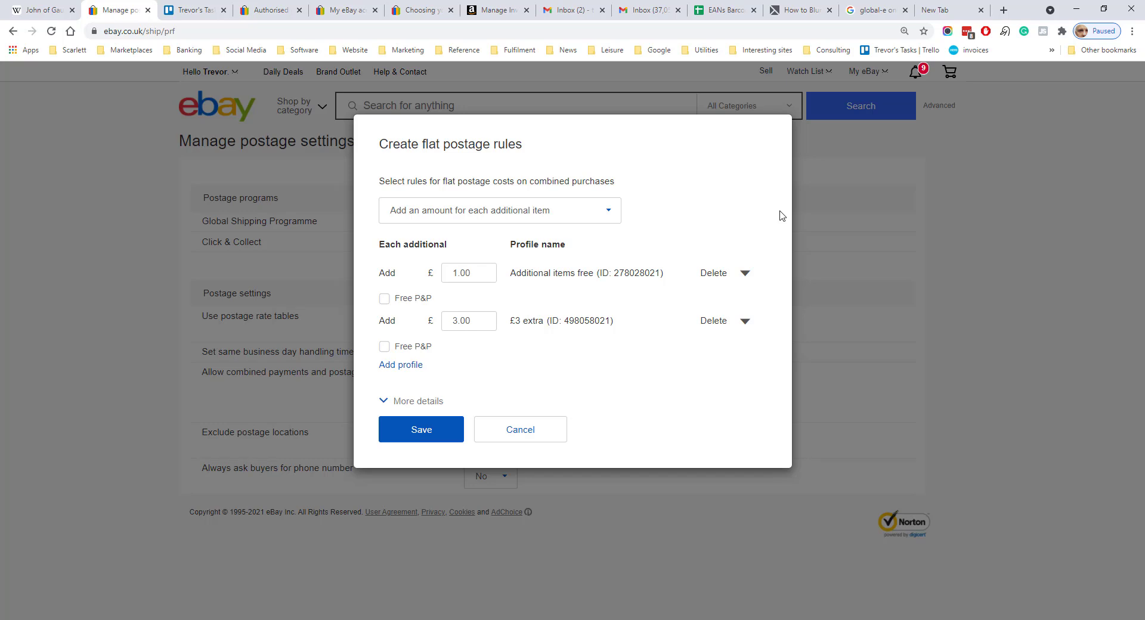
mouse_move(729, 329)
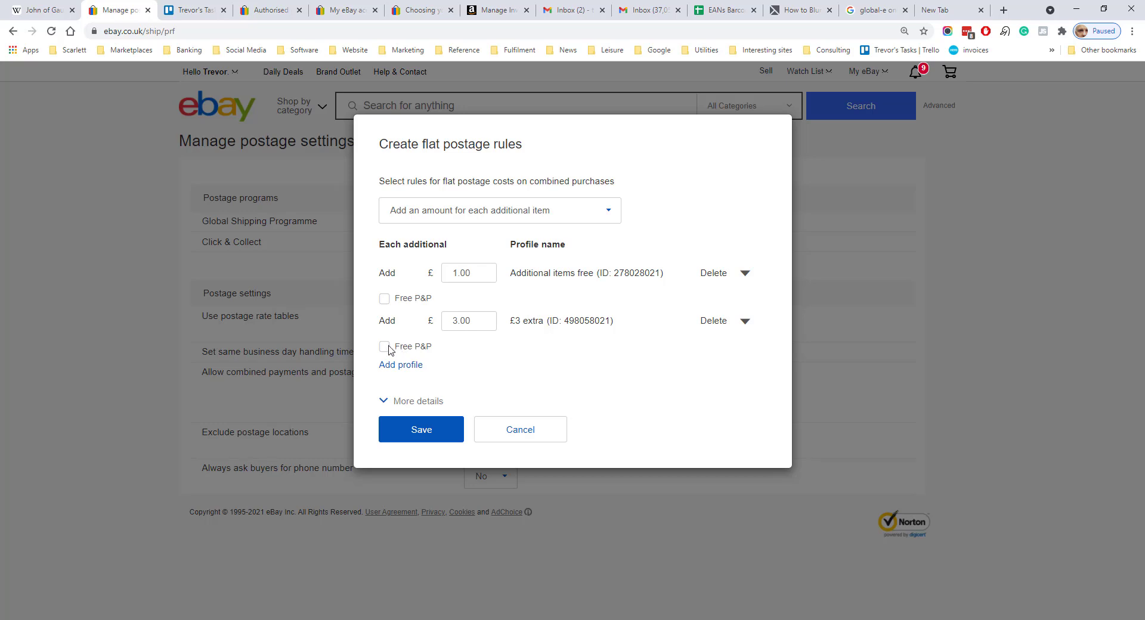
click(420, 429)
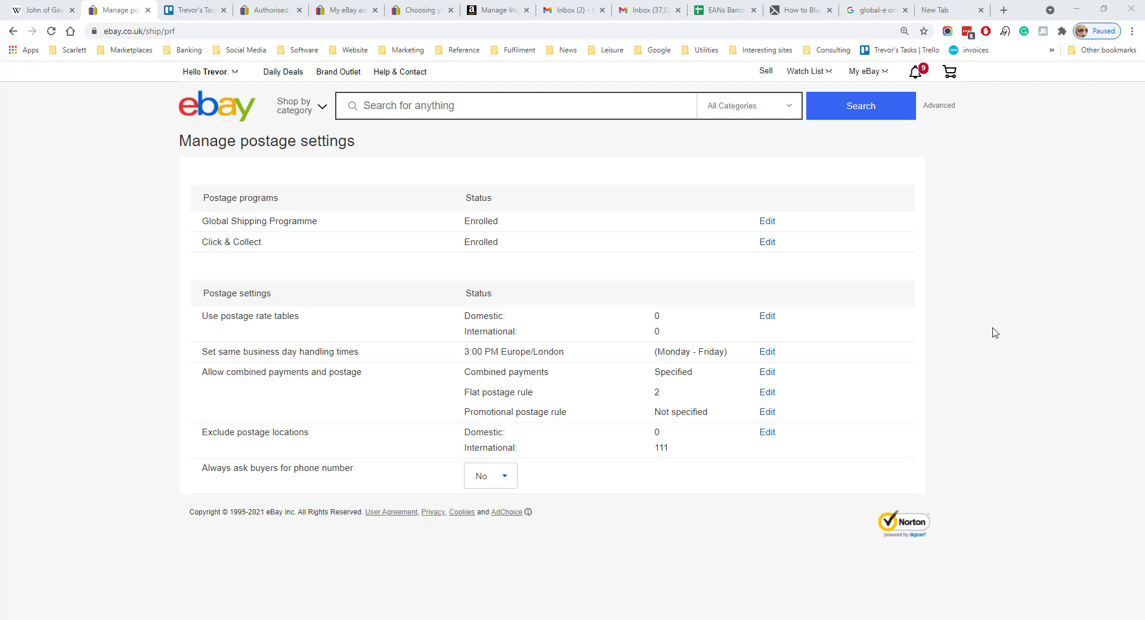
mouse_move(317, 439)
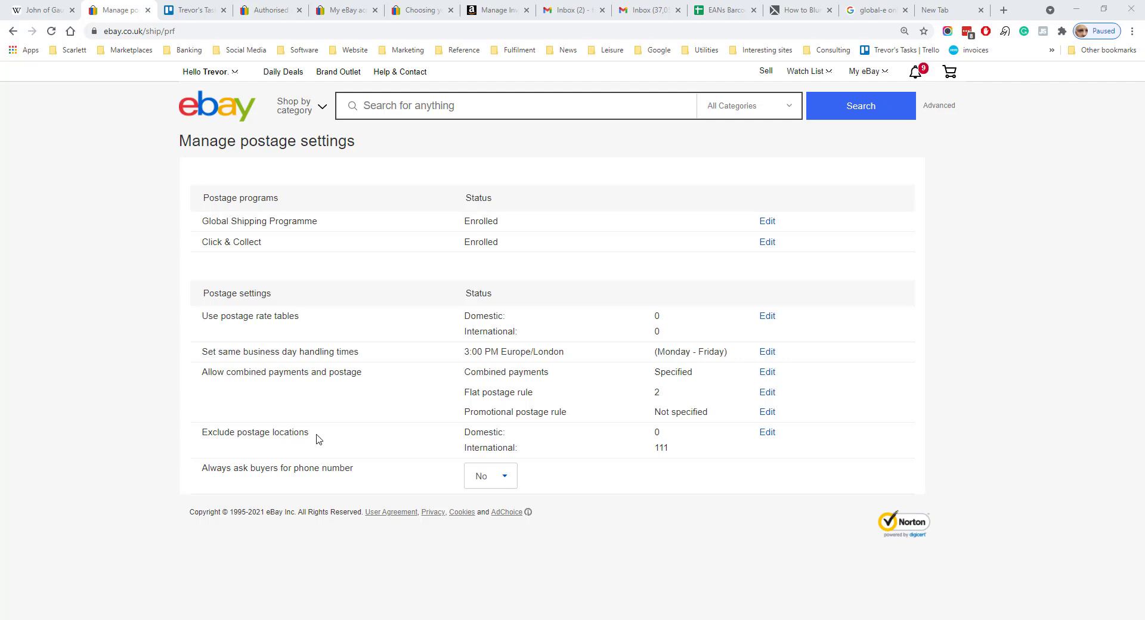
click(766, 432)
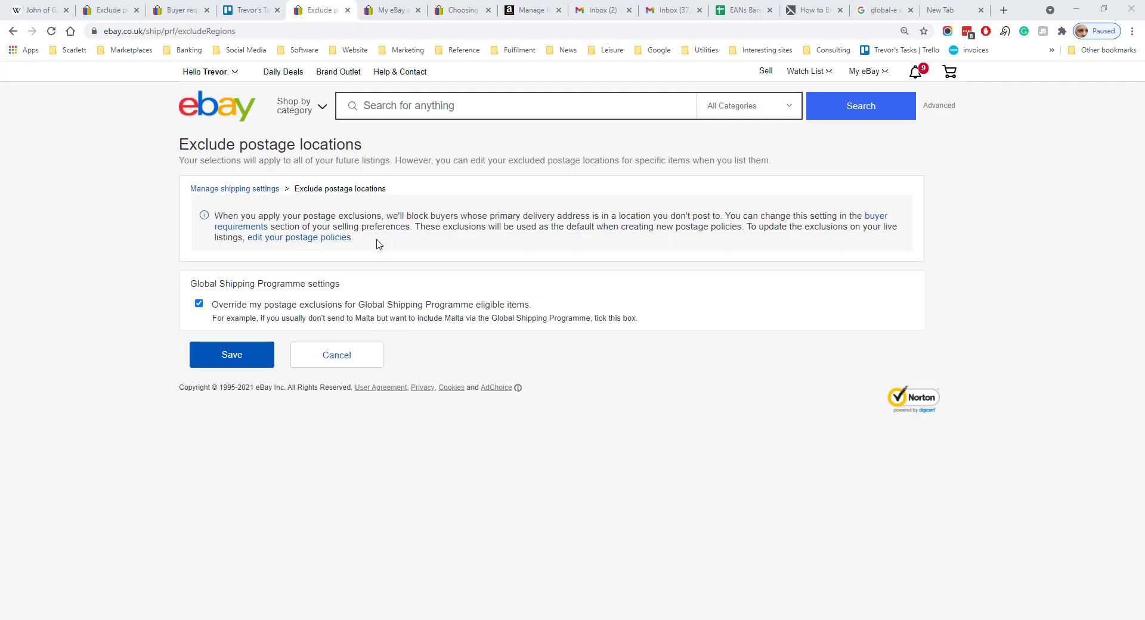
mouse_move(300, 293)
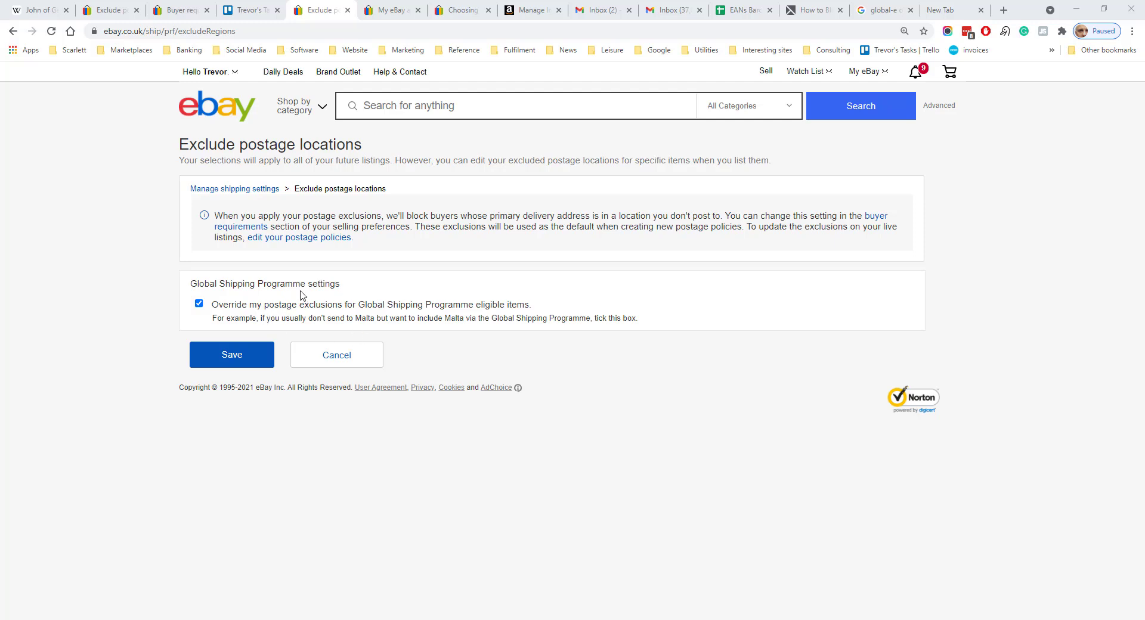
mouse_move(349, 291)
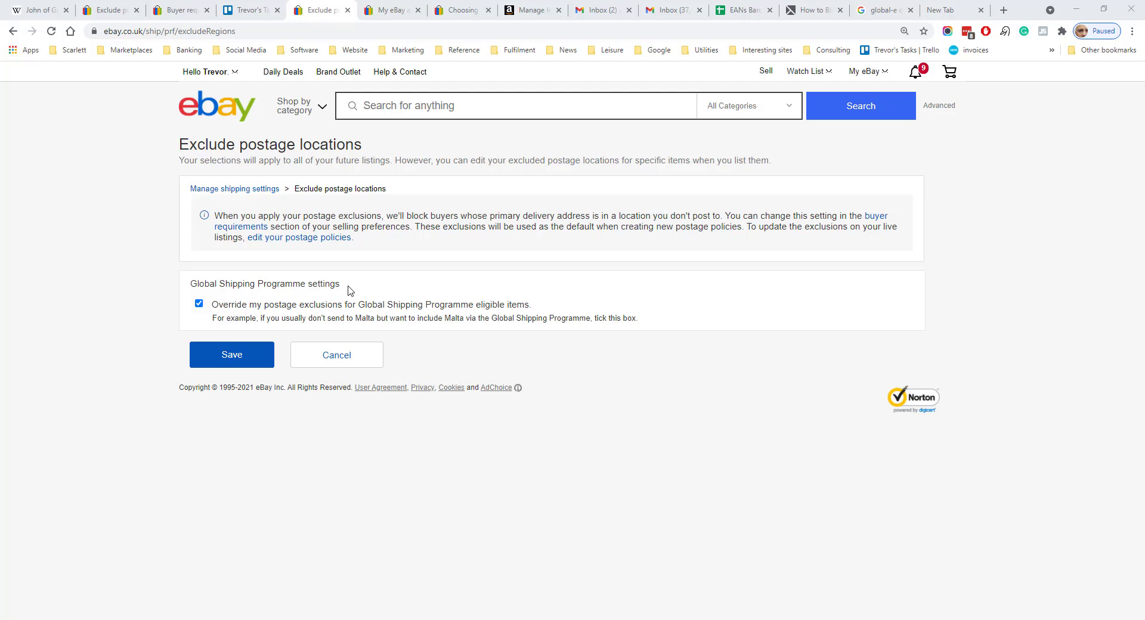
click(231, 355)
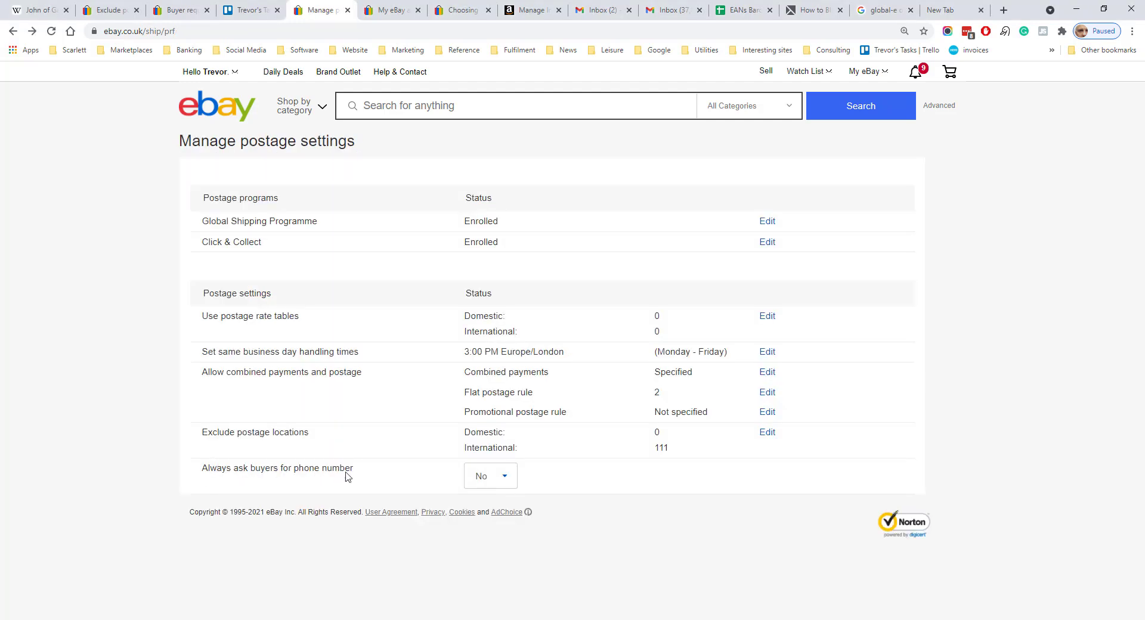
mouse_move(381, 471)
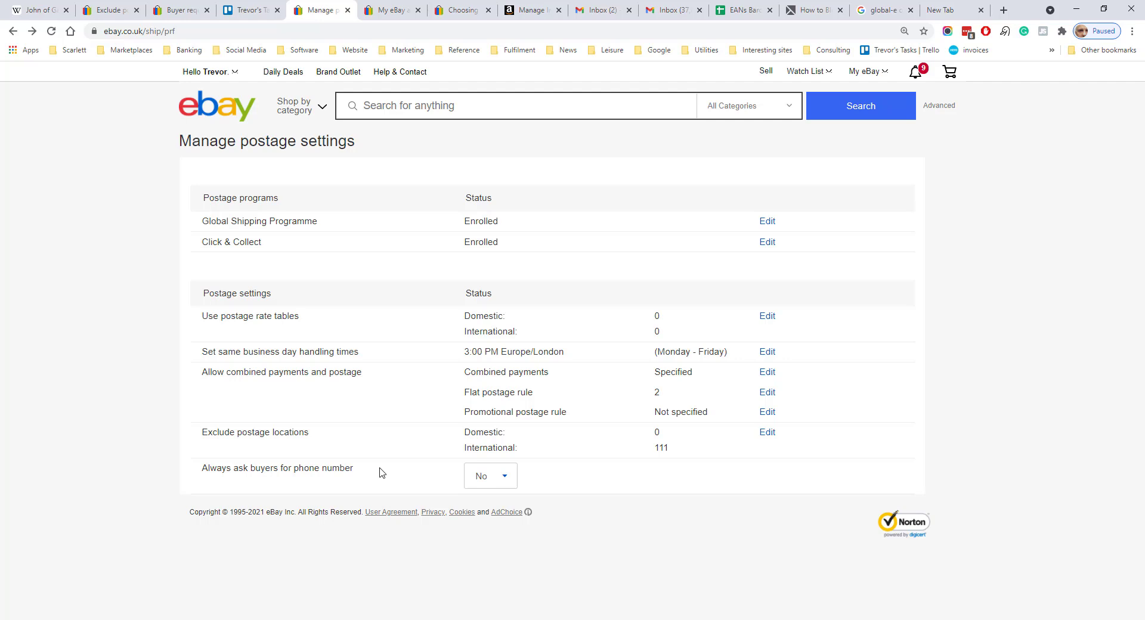